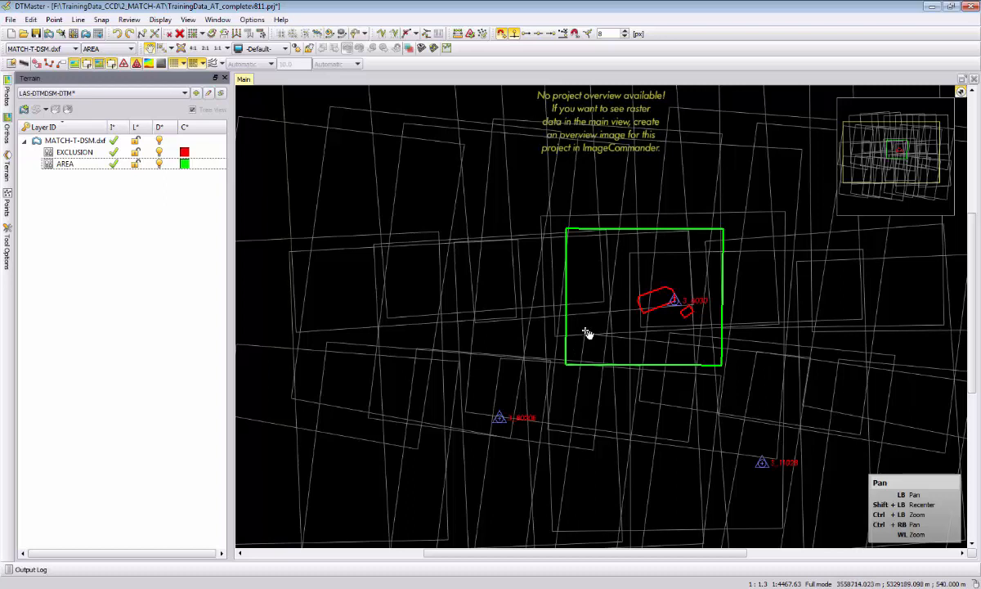
# View the stereo images over the church area, then select the AREA layer
pyautogui.click(75, 152)
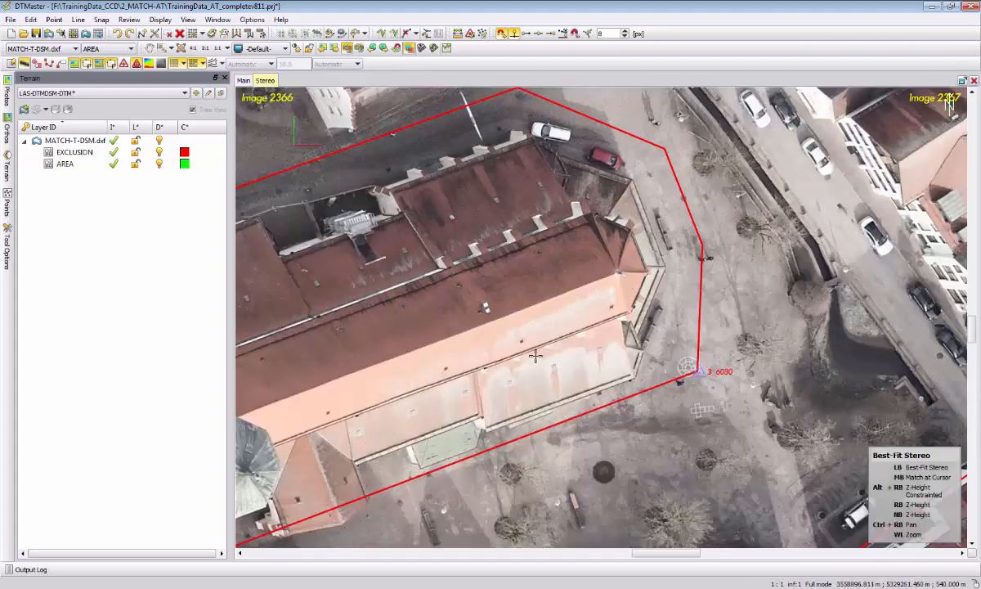
pyautogui.scroll(-3)
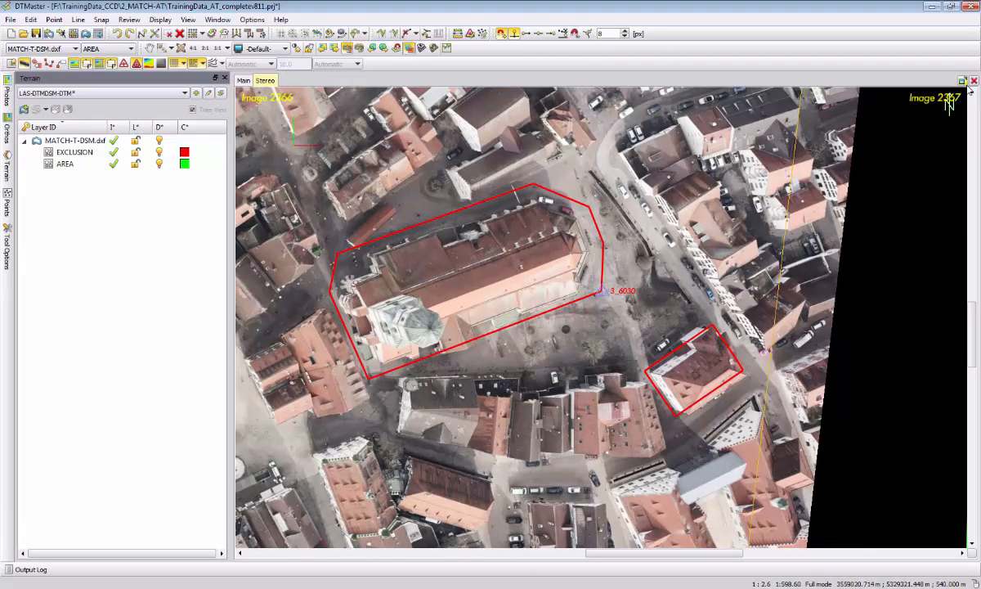
pyautogui.click(75, 152)
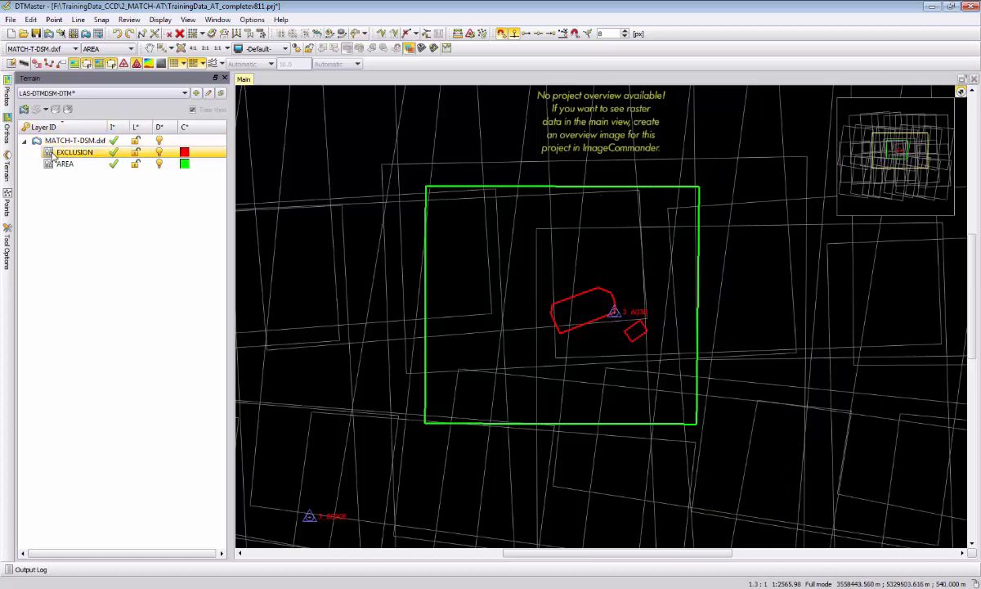
pyautogui.click(64, 163)
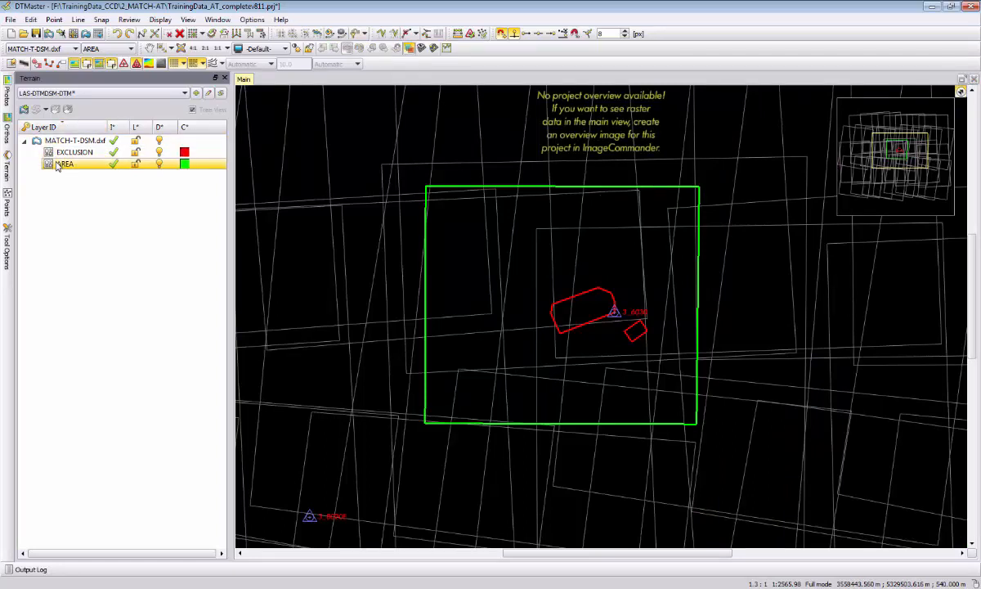
# Start a Separated vector export with output path MATCH-T-DSM_2.dxf
pyautogui.click(11, 19)
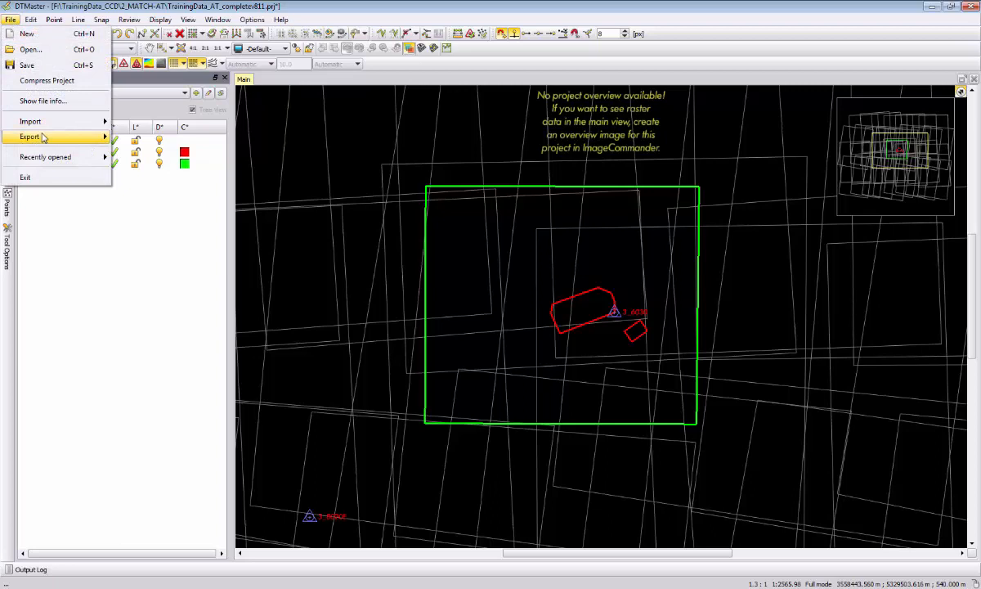
pyautogui.click(30, 137)
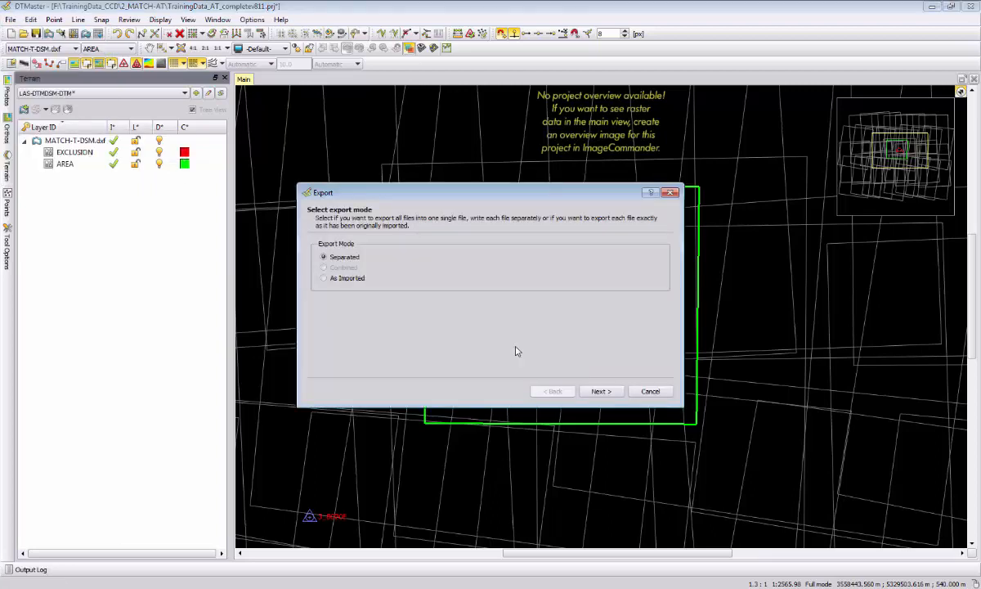
pyautogui.click(601, 391)
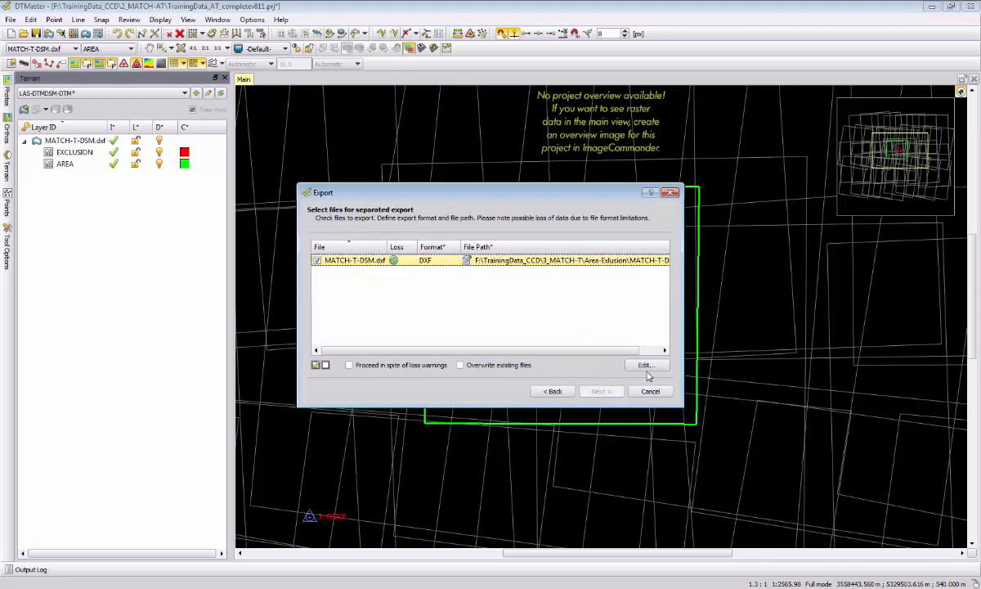
pyautogui.click(645, 365)
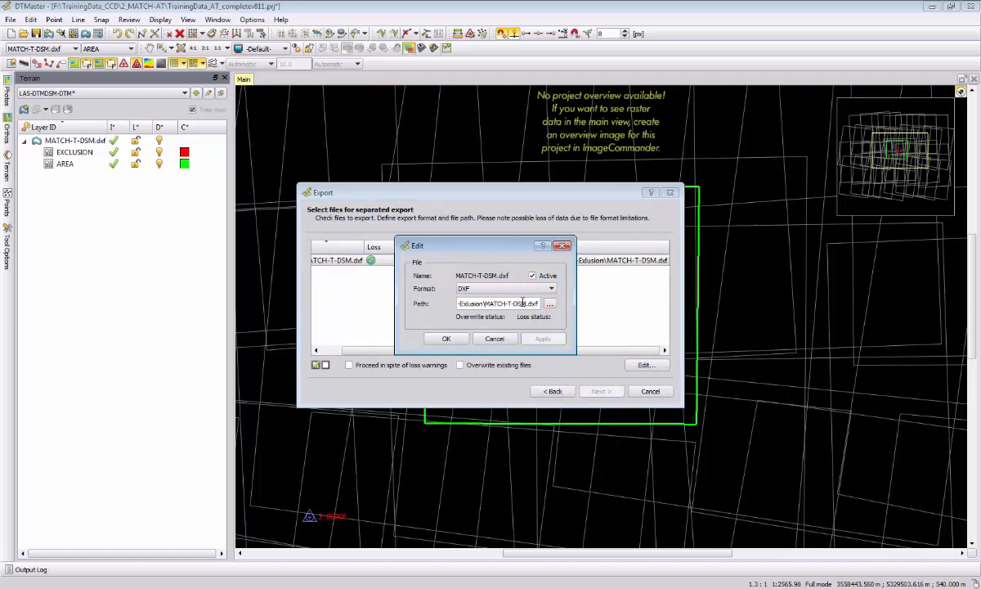
pyautogui.moveTo(518, 317)
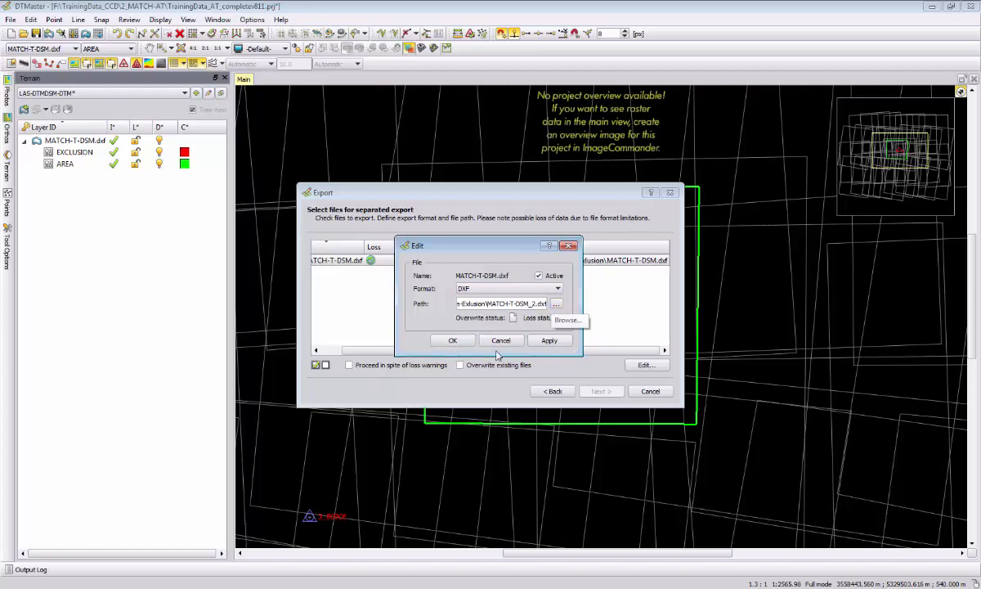
pyautogui.click(452, 340)
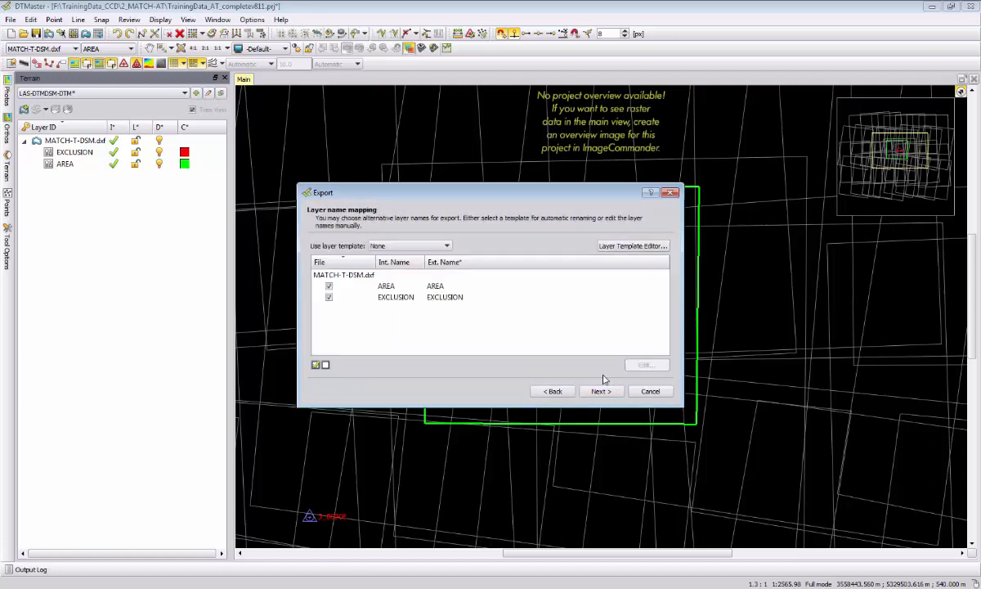
# Complete the export in metres without area limits, then close DTMaster without saving
pyautogui.click(343, 275)
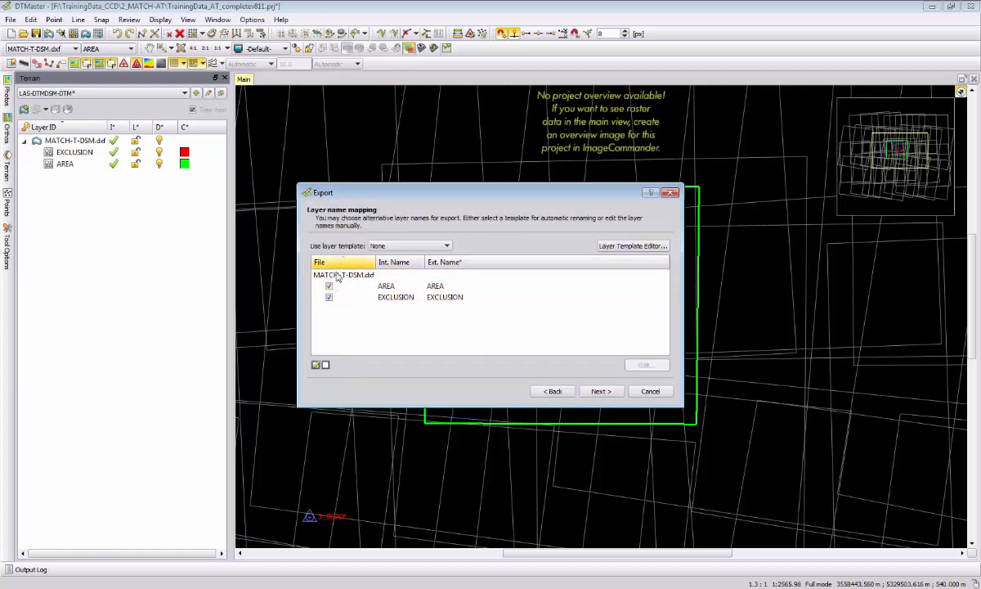
pyautogui.click(600, 391)
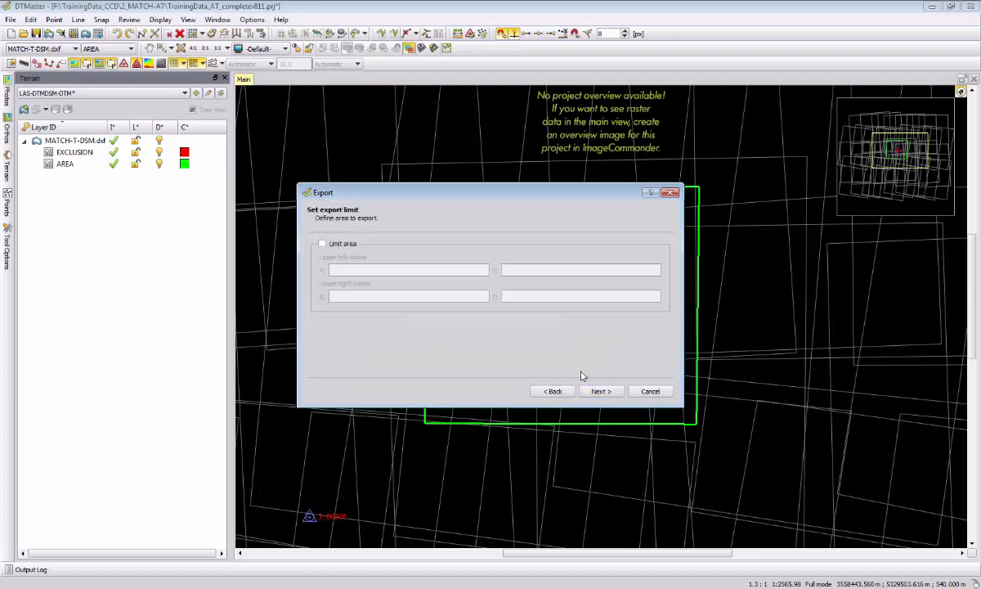
pyautogui.click(600, 391)
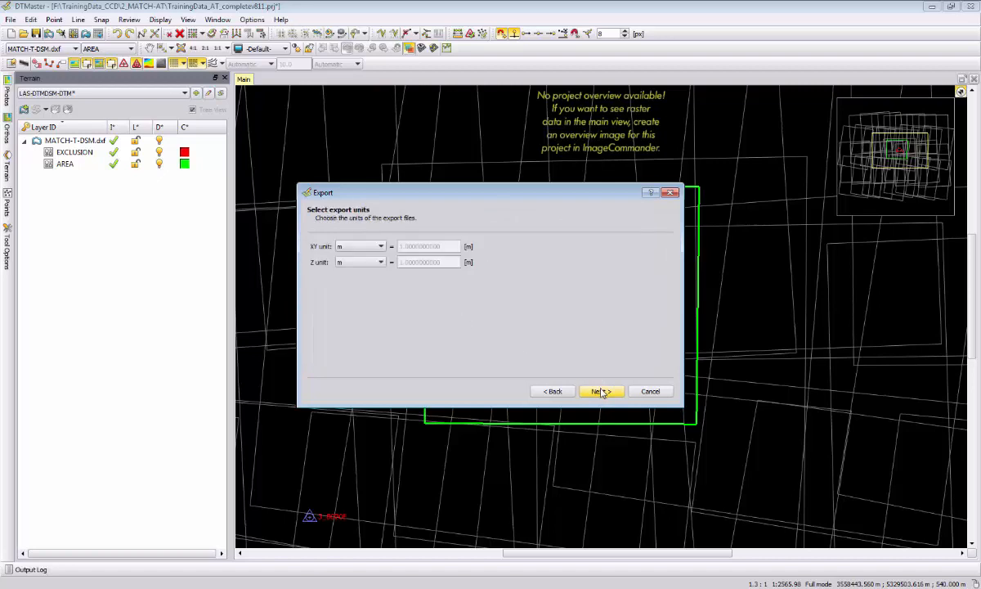
pyautogui.click(601, 391)
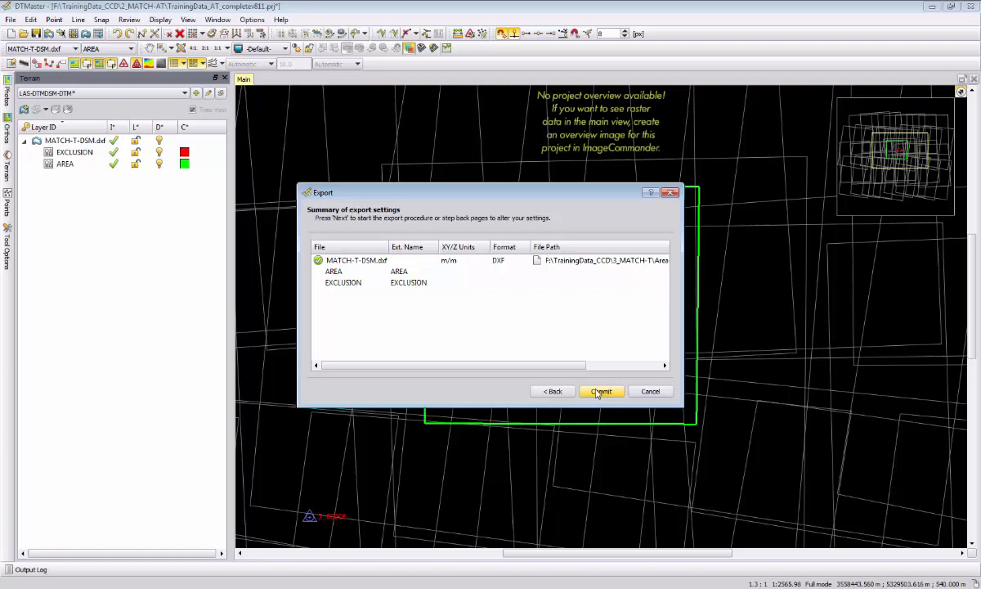
pyautogui.click(601, 391)
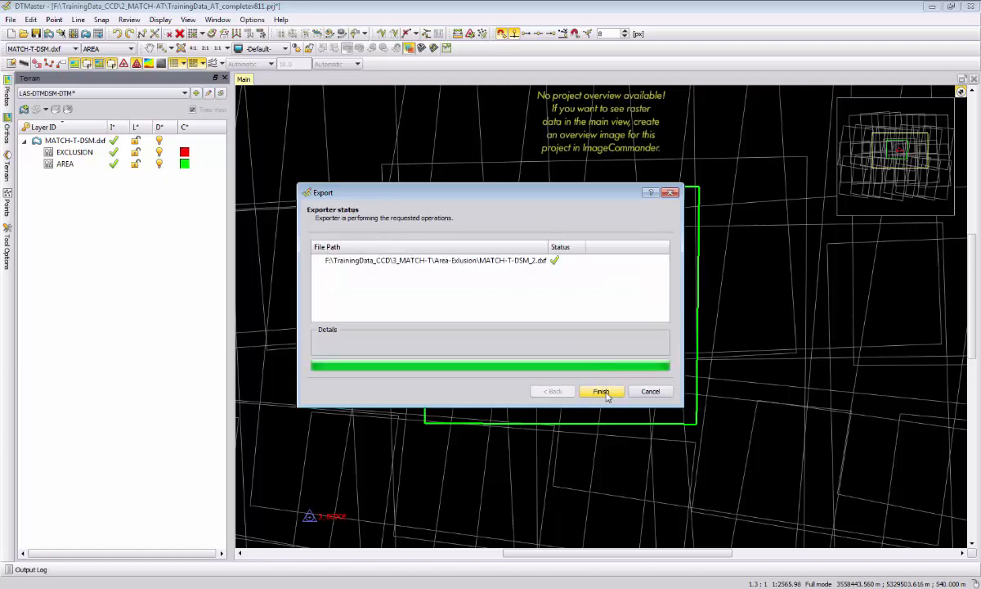
pyautogui.click(601, 391)
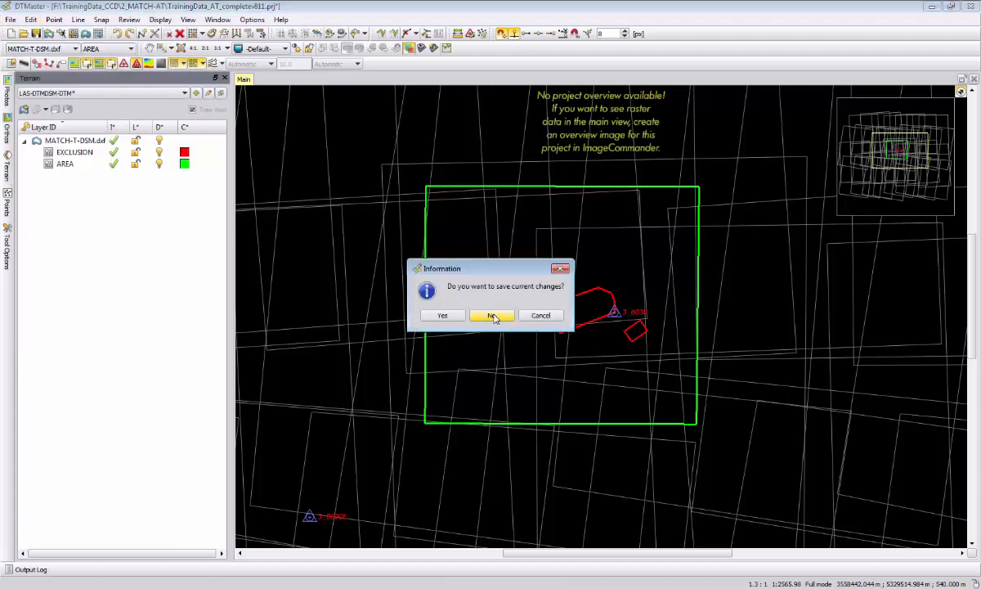
pyautogui.click(492, 316)
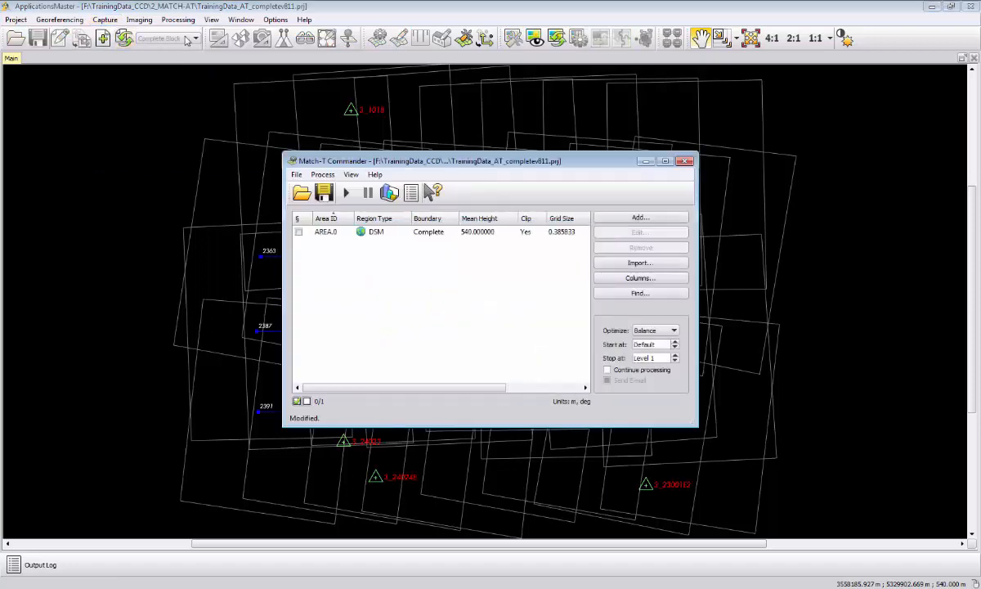
# Remove AREA.0 and import only the AREA layer from MATCH-T-DSM_2.dxf
pyautogui.click(640, 247)
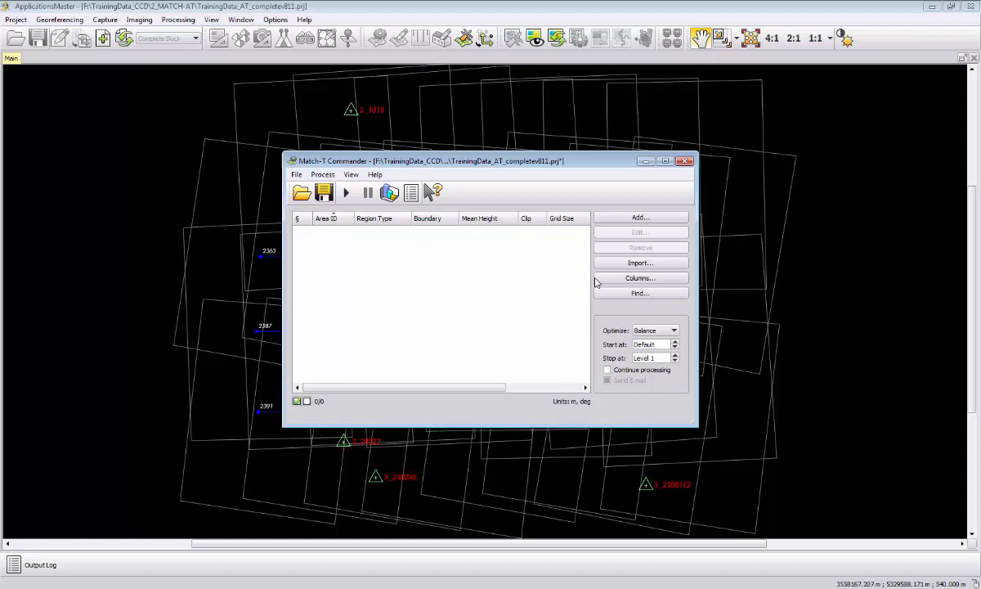
pyautogui.click(639, 263)
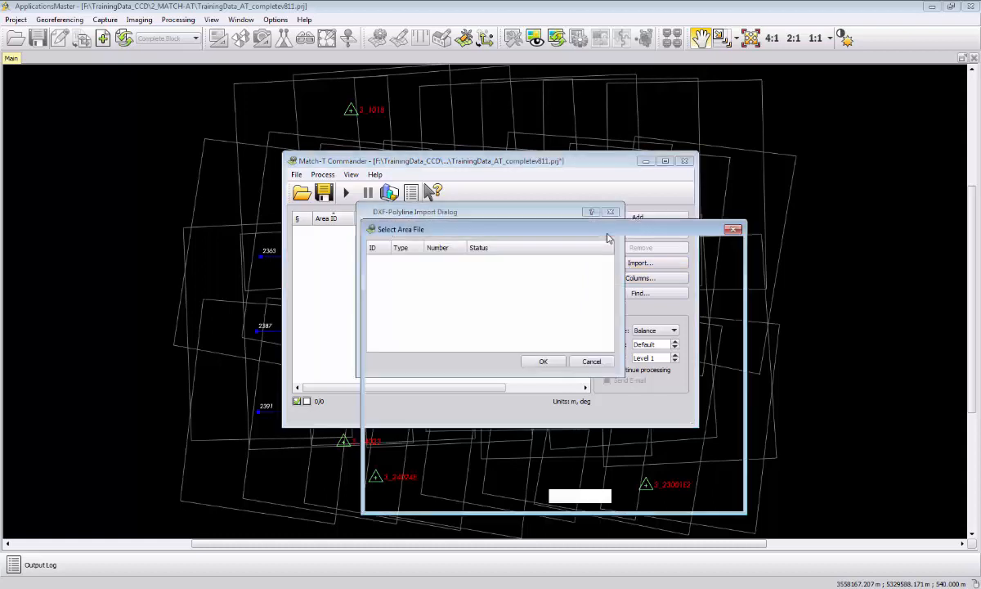
pyautogui.click(639, 263)
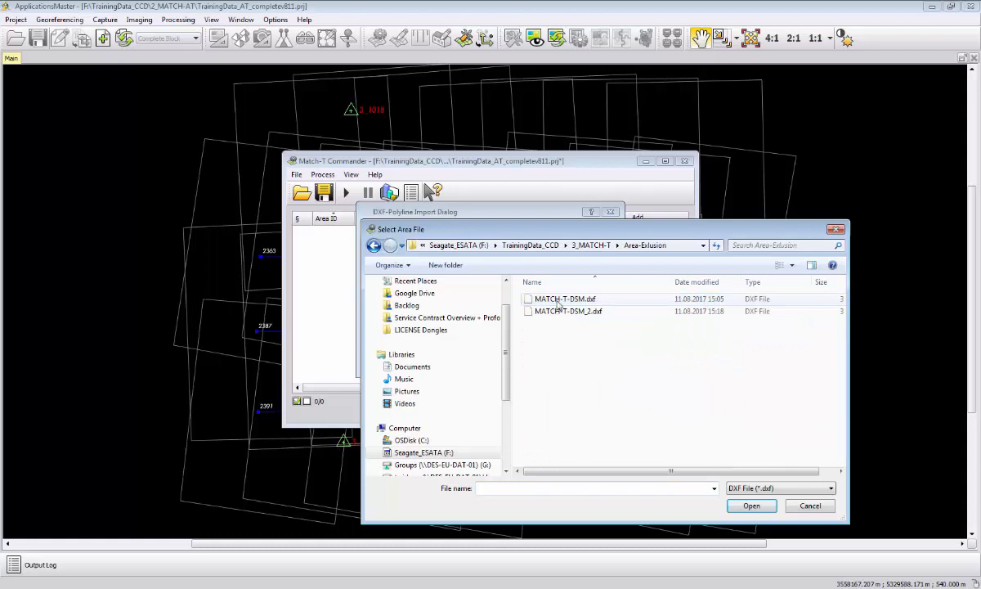
pyautogui.doubleClick(568, 311)
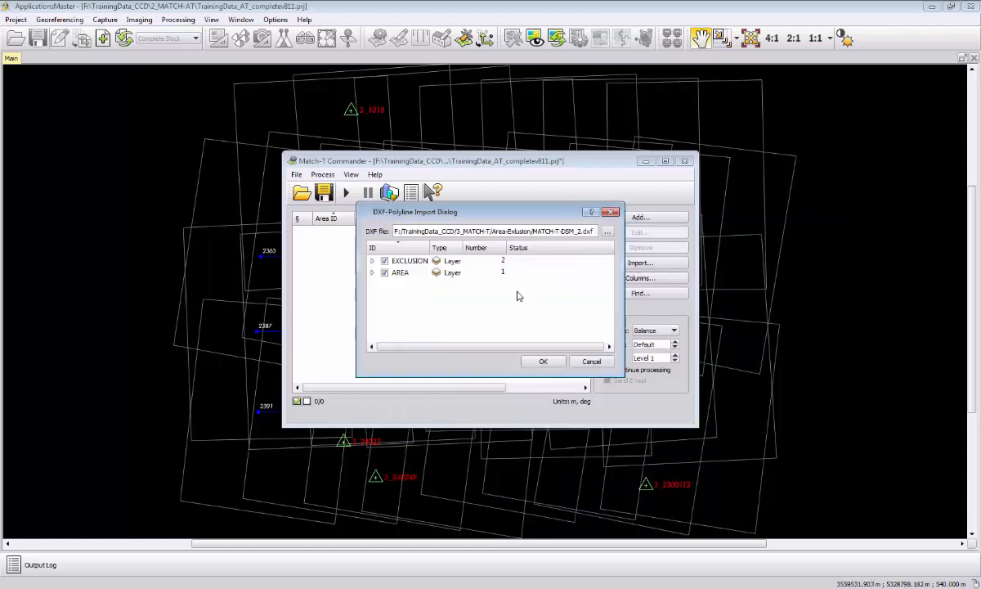
pyautogui.click(384, 260)
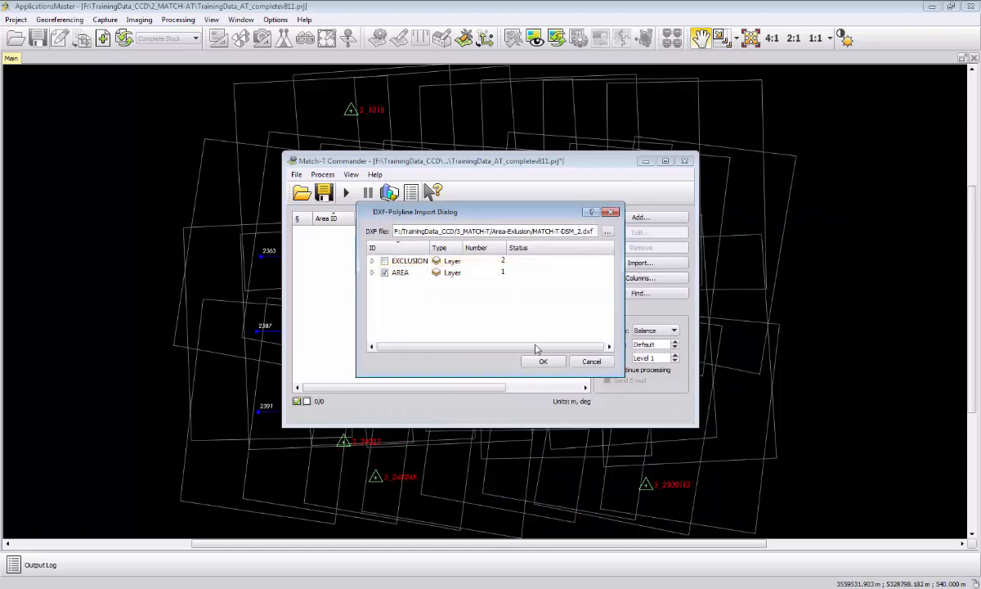
pyautogui.click(542, 361)
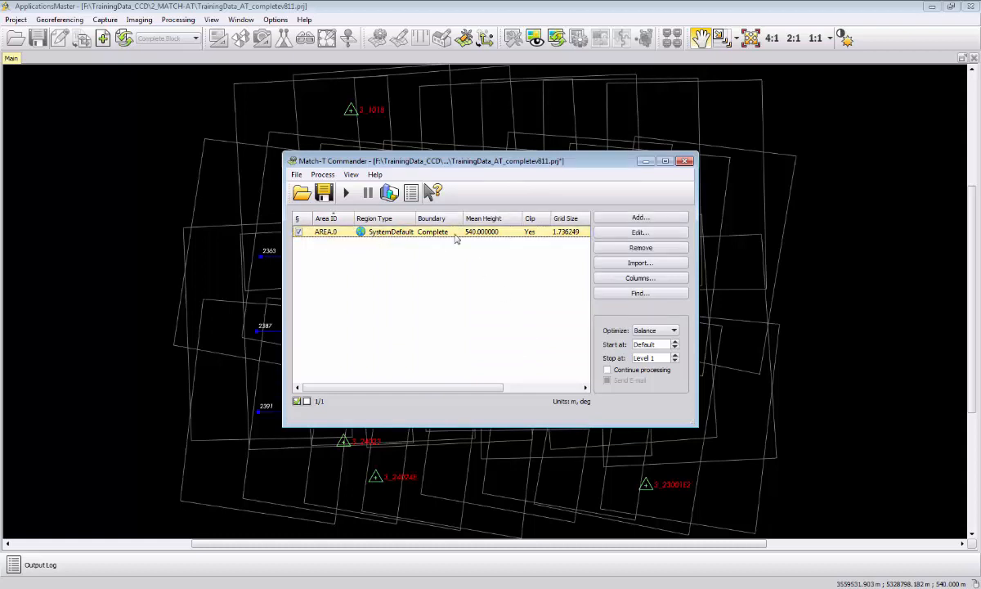
# Set AREA.0's region type to DSM, accepting the grid size reset
pyautogui.click(639, 232)
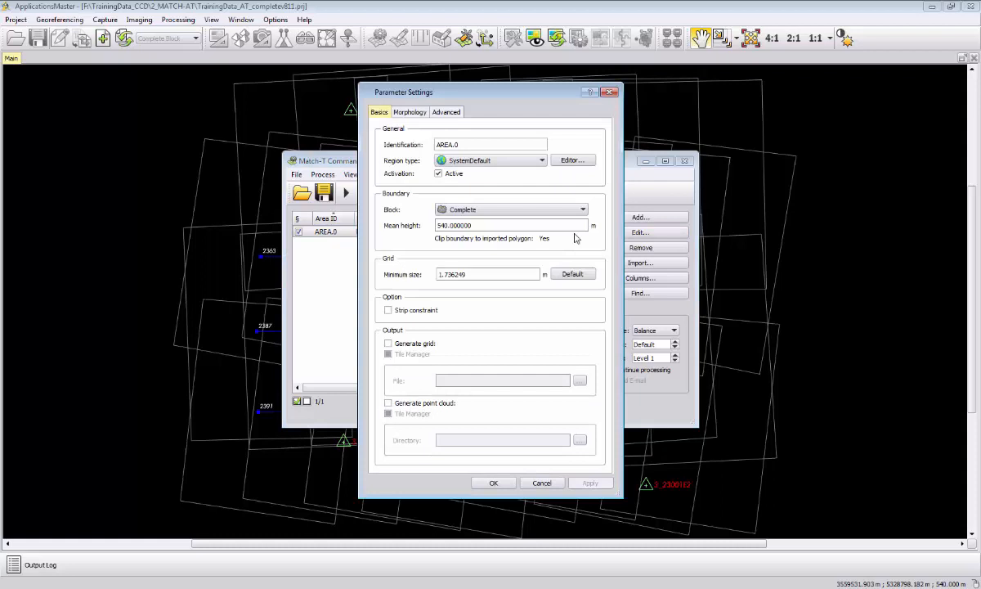
pyautogui.click(542, 160)
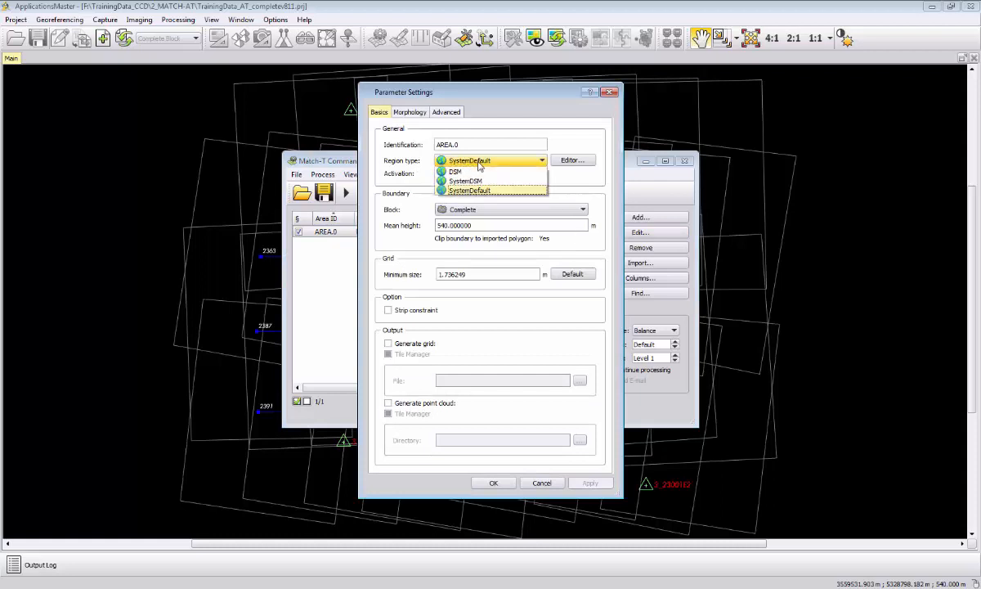
pyautogui.click(456, 171)
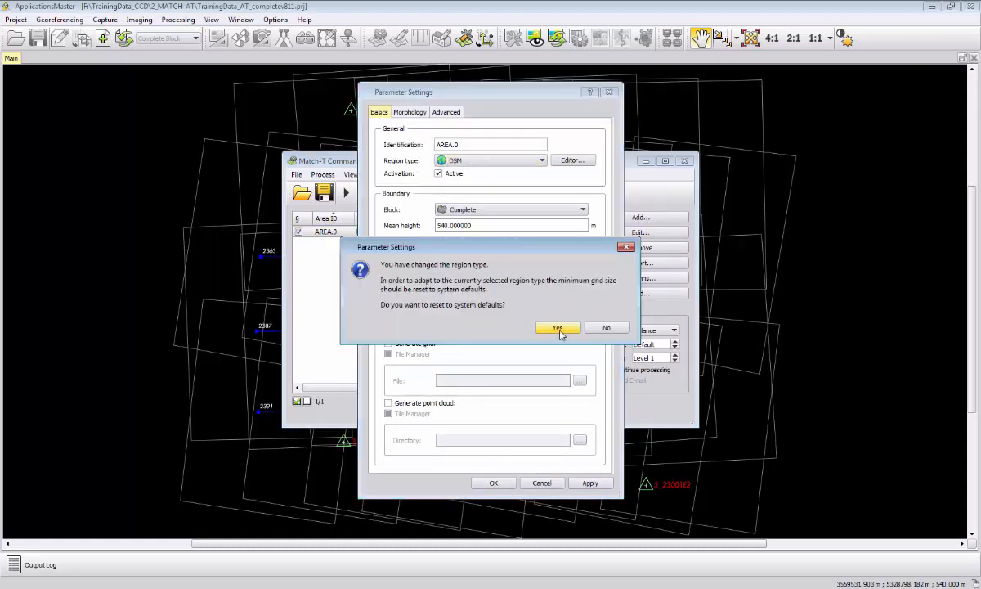
pyautogui.click(557, 328)
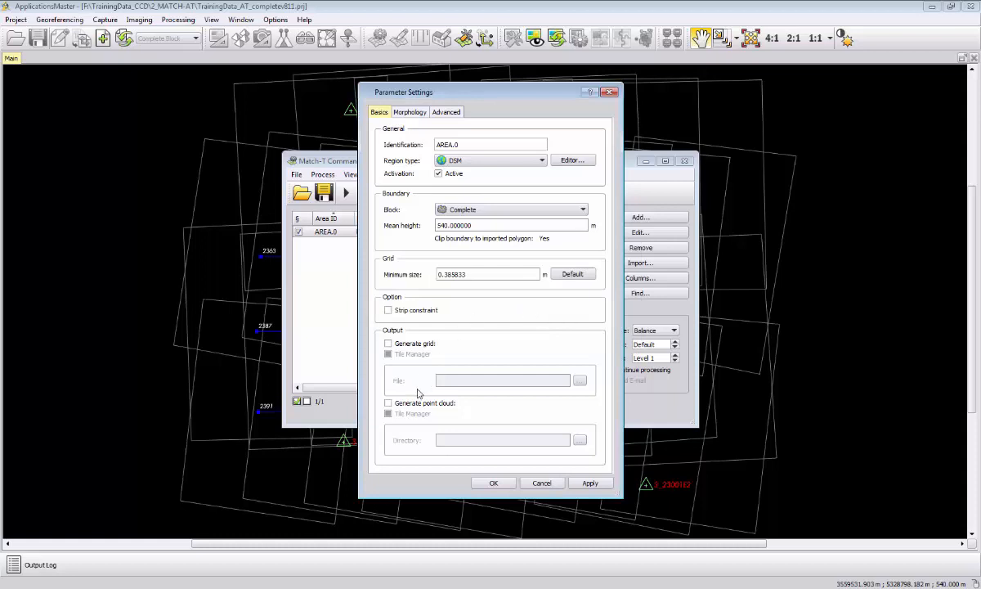
# Enable point cloud output into a new Video folder under Area-Exlusion
pyautogui.click(389, 402)
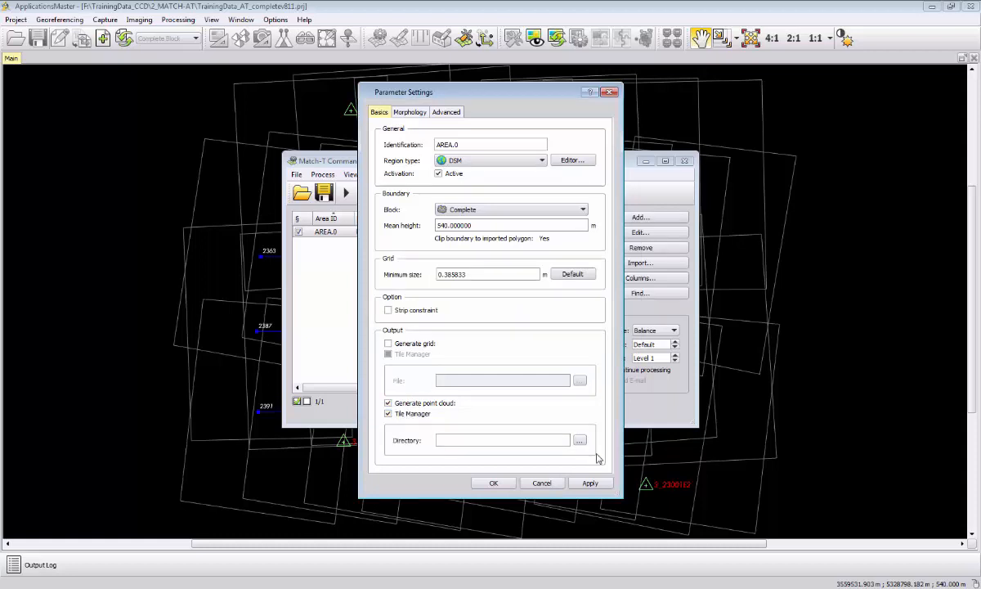
pyautogui.click(579, 440)
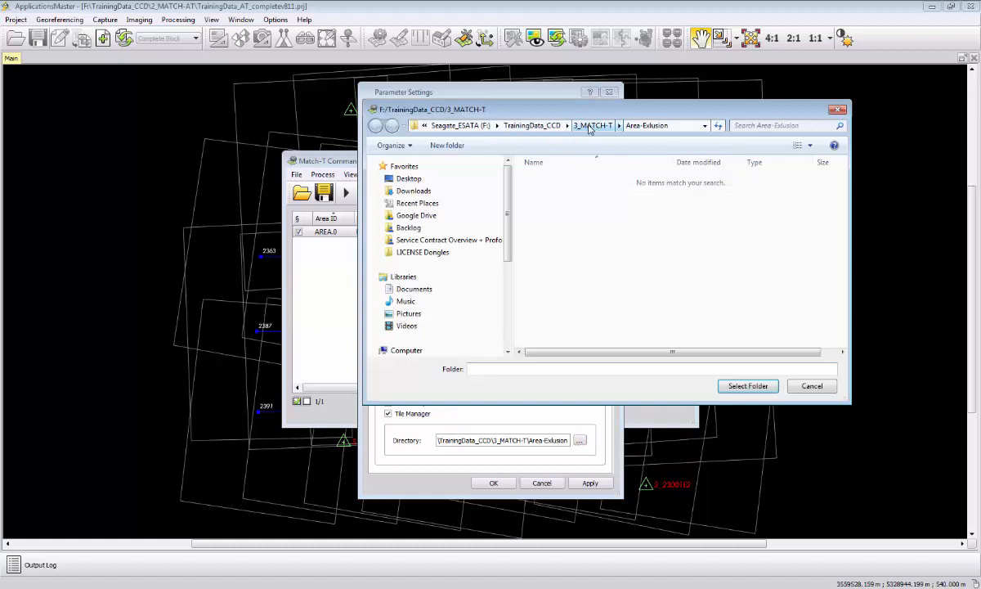
pyautogui.click(447, 144)
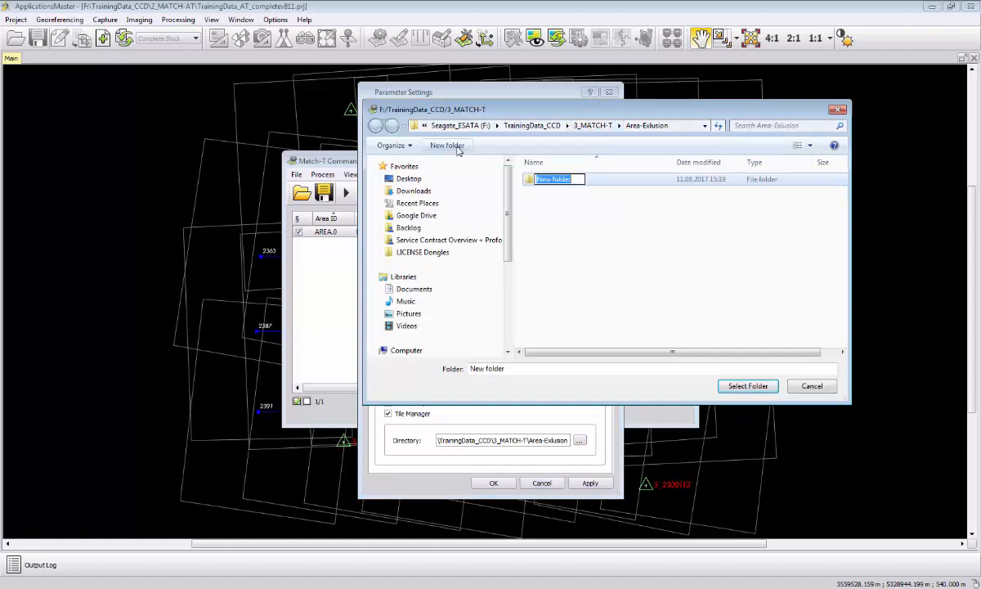
pyautogui.write('M')
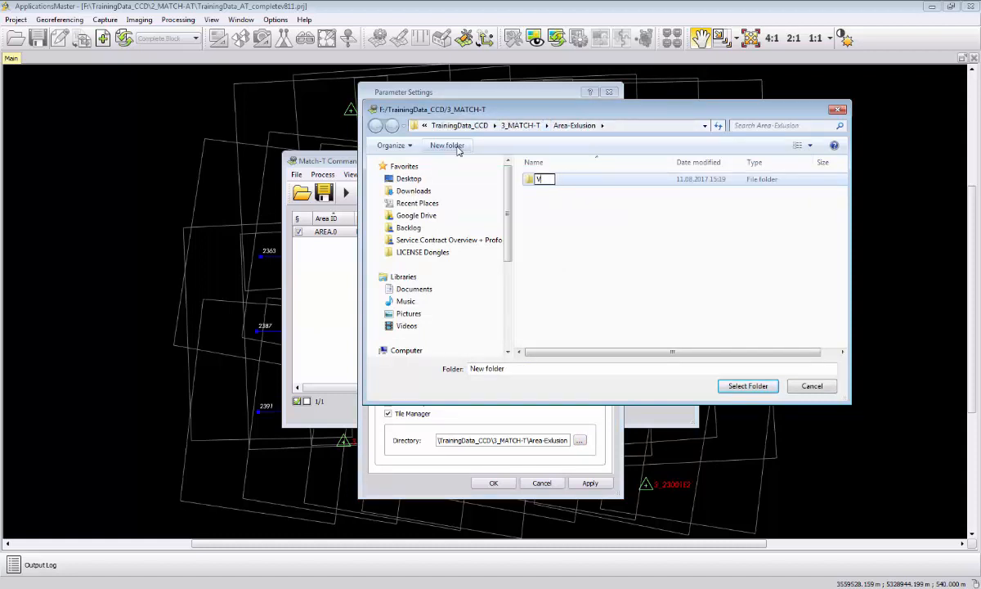
pyautogui.write('Video')
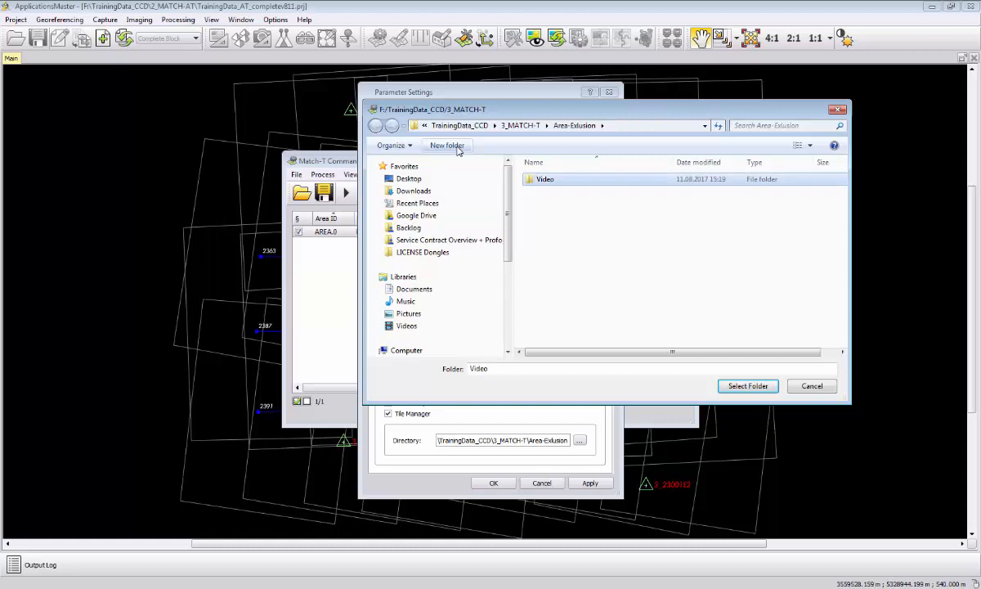
pyautogui.click(747, 385)
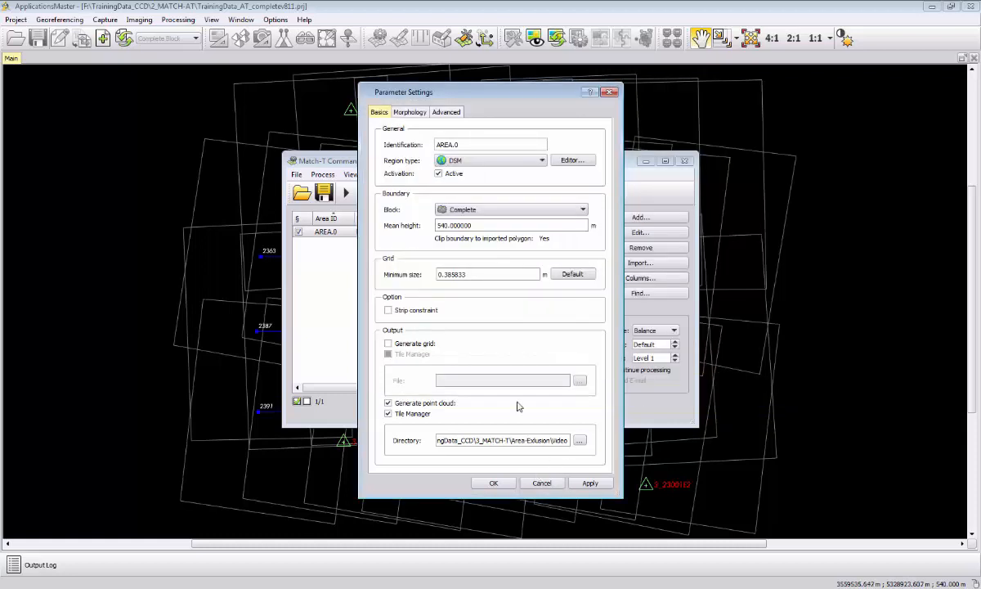
pyautogui.moveTo(397, 120)
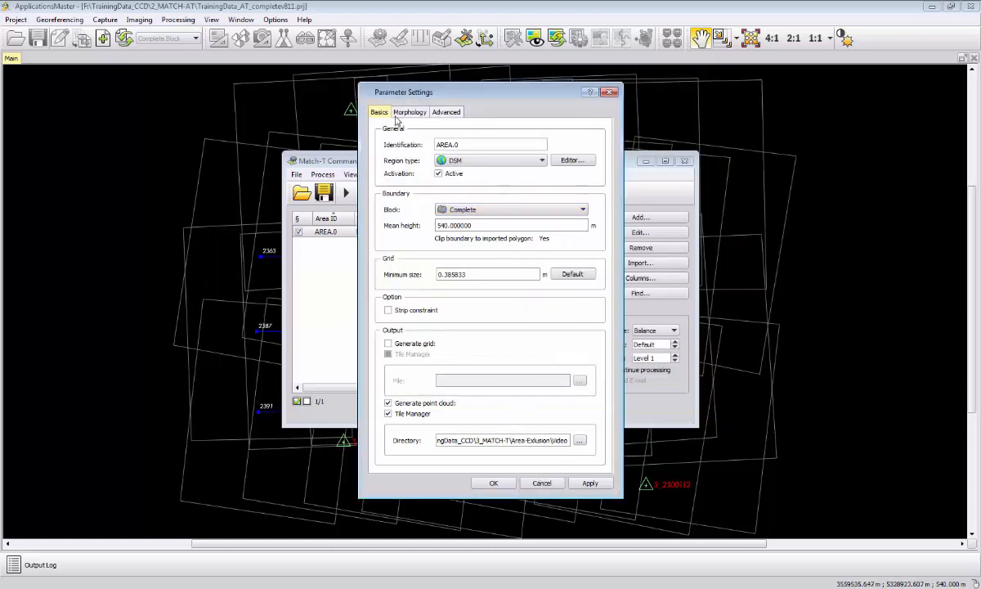
# Turn on Consider morphological data and begin a DXF-to-morphology conversion
pyautogui.click(408, 112)
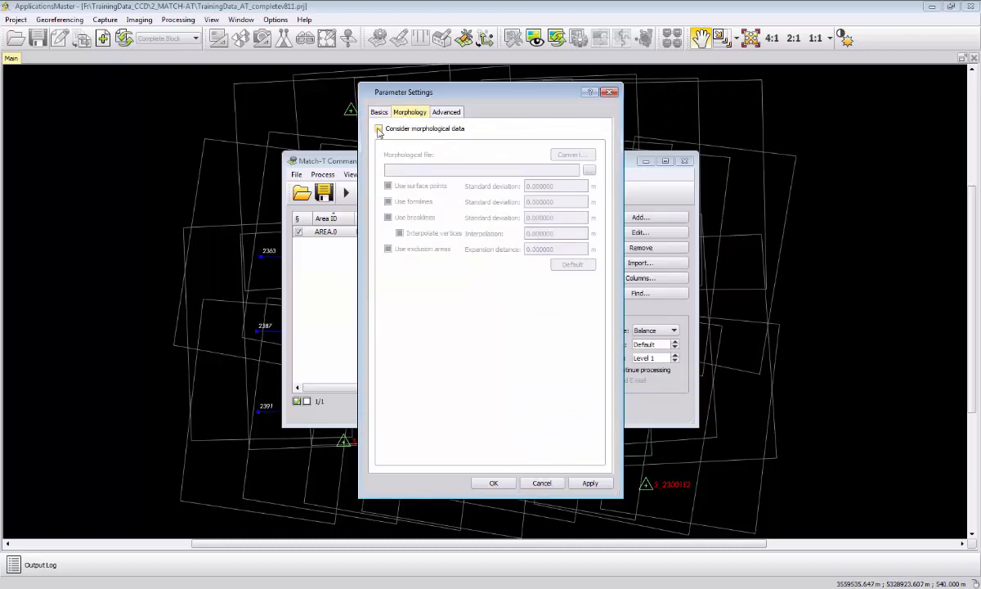
pyautogui.click(378, 128)
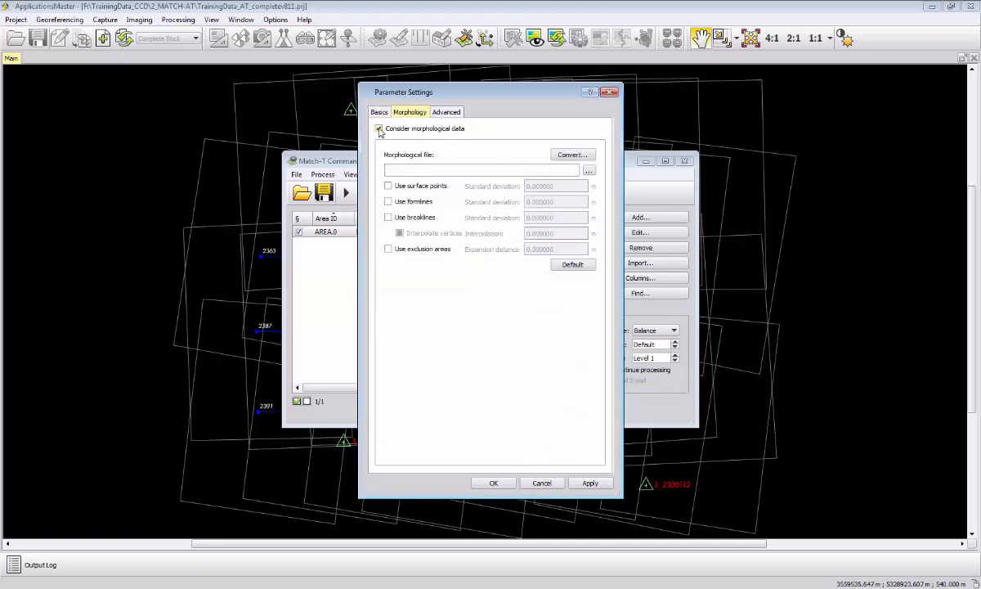
pyautogui.click(572, 155)
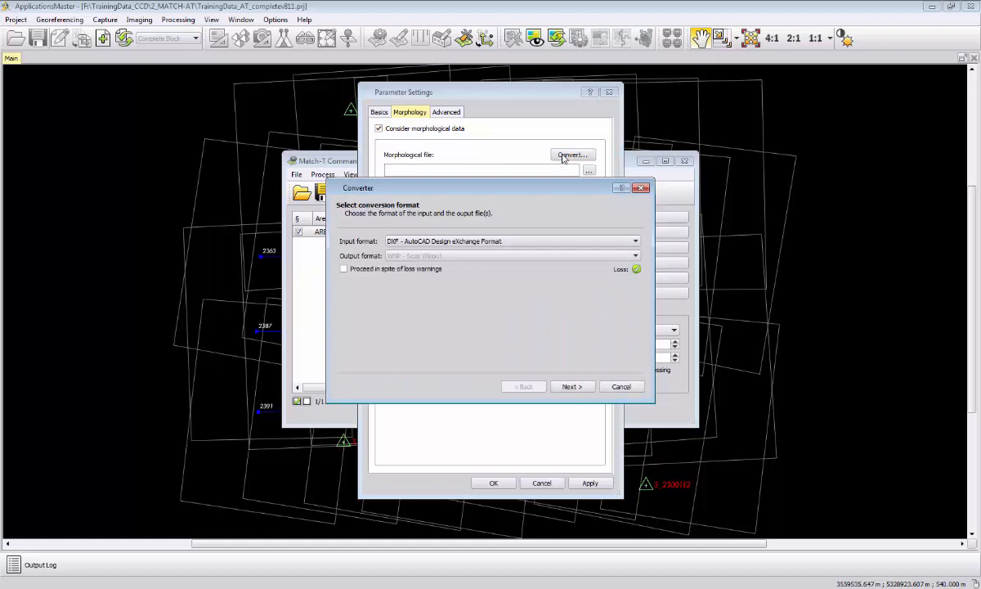
pyautogui.click(572, 385)
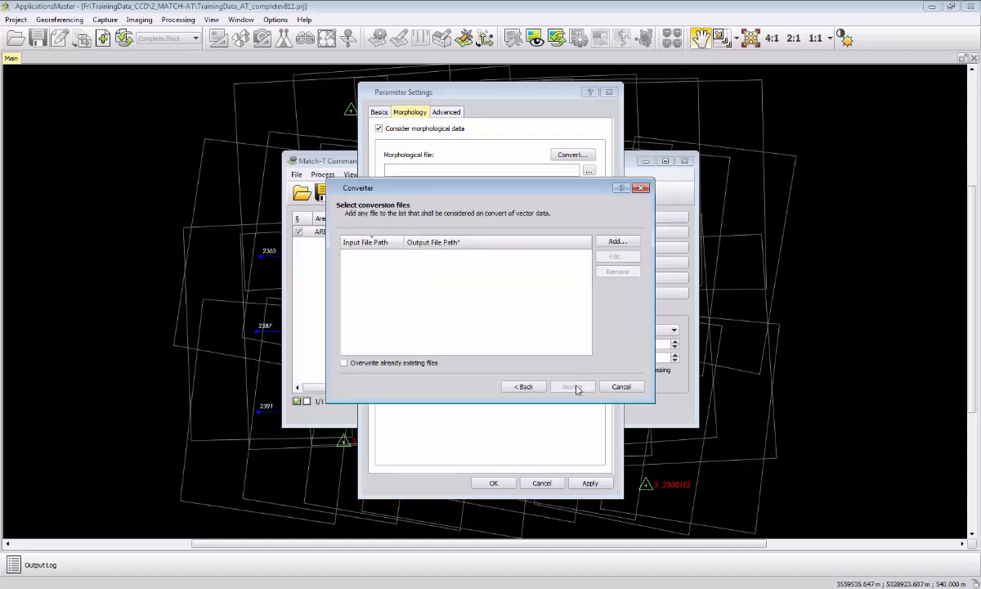
# Convert MATCH-T-DSM_2.dxf with EXCLUSION as Exclusion Areas, ignoring the AREA layer
pyautogui.click(617, 242)
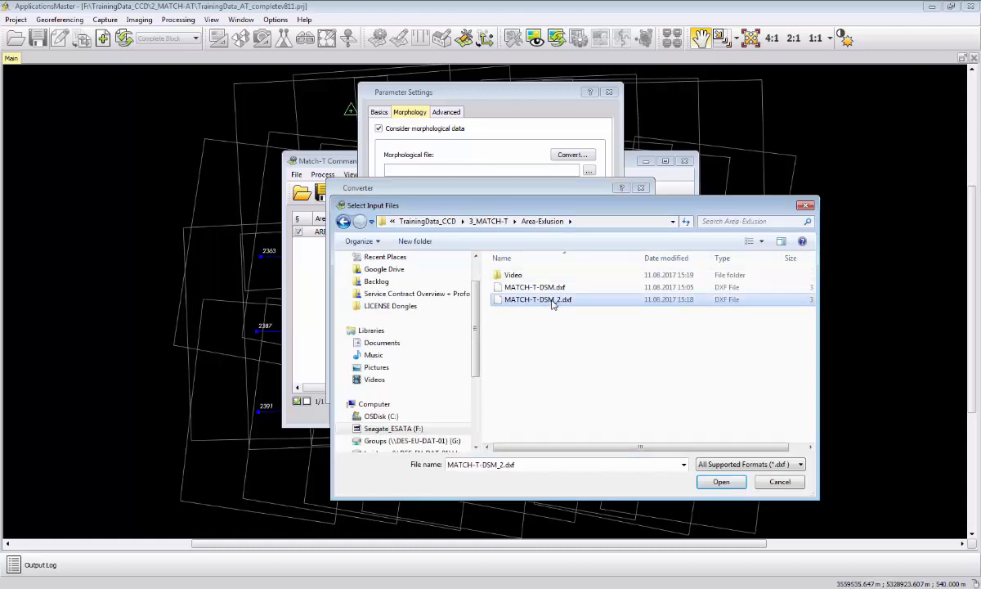
pyautogui.click(721, 482)
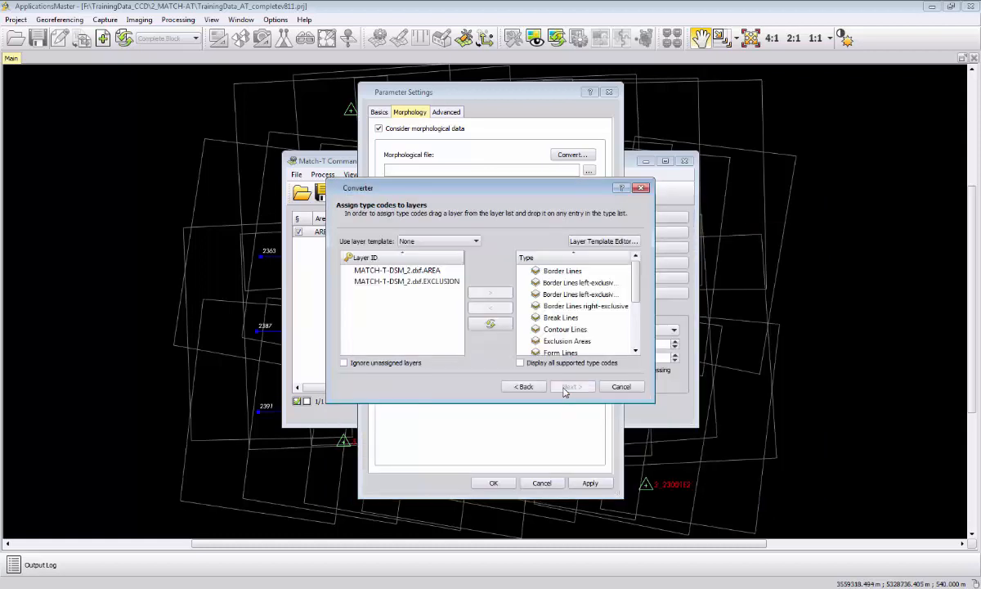
pyautogui.click(566, 341)
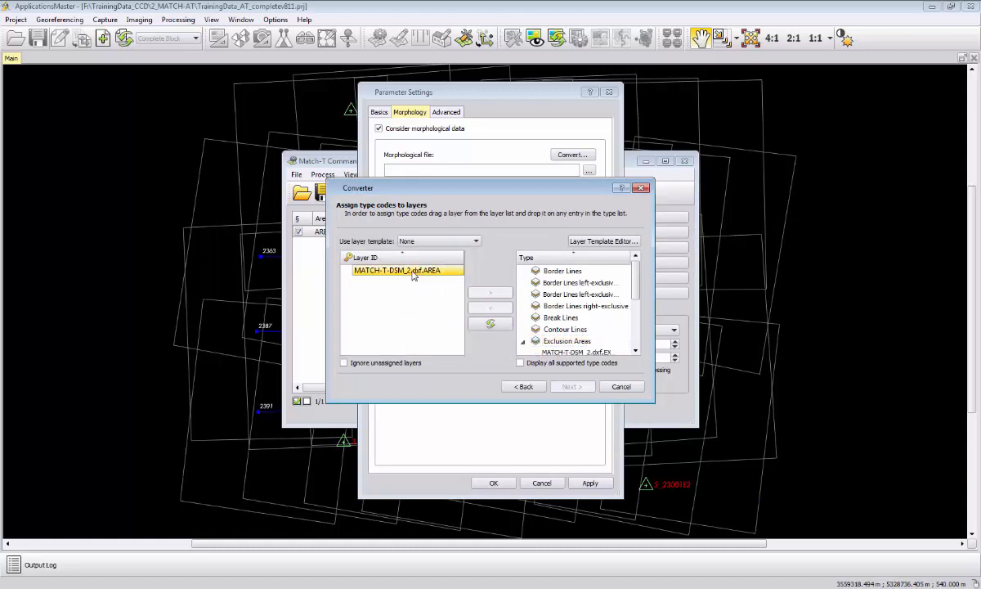
pyautogui.click(343, 362)
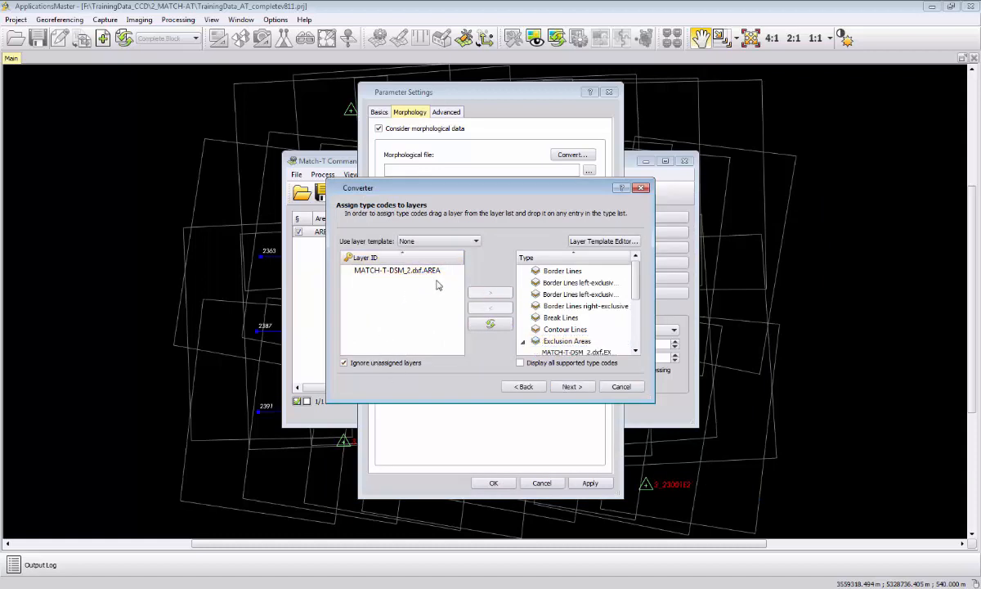
pyautogui.click(572, 386)
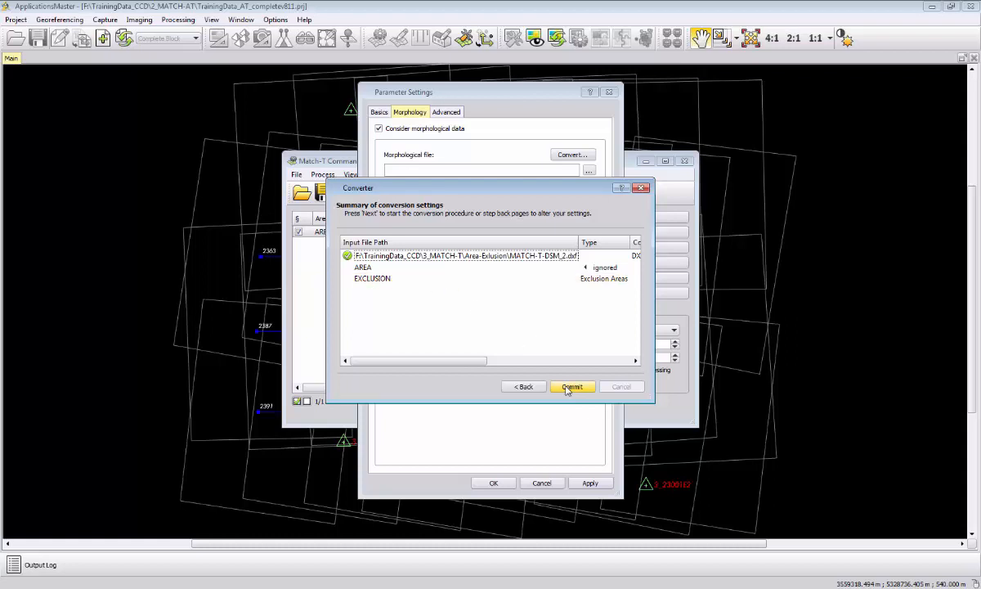
pyautogui.click(572, 386)
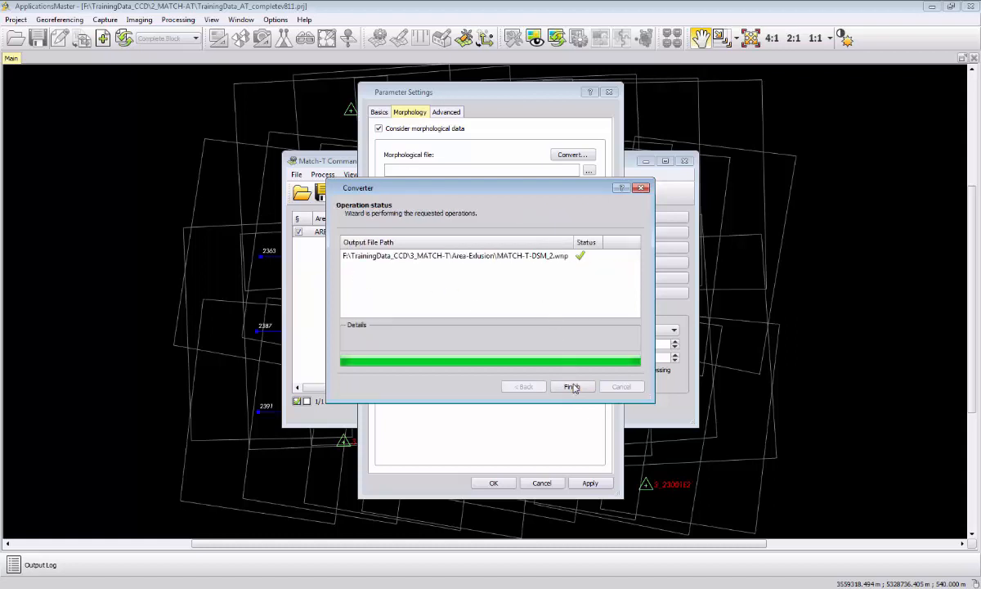
pyautogui.click(571, 385)
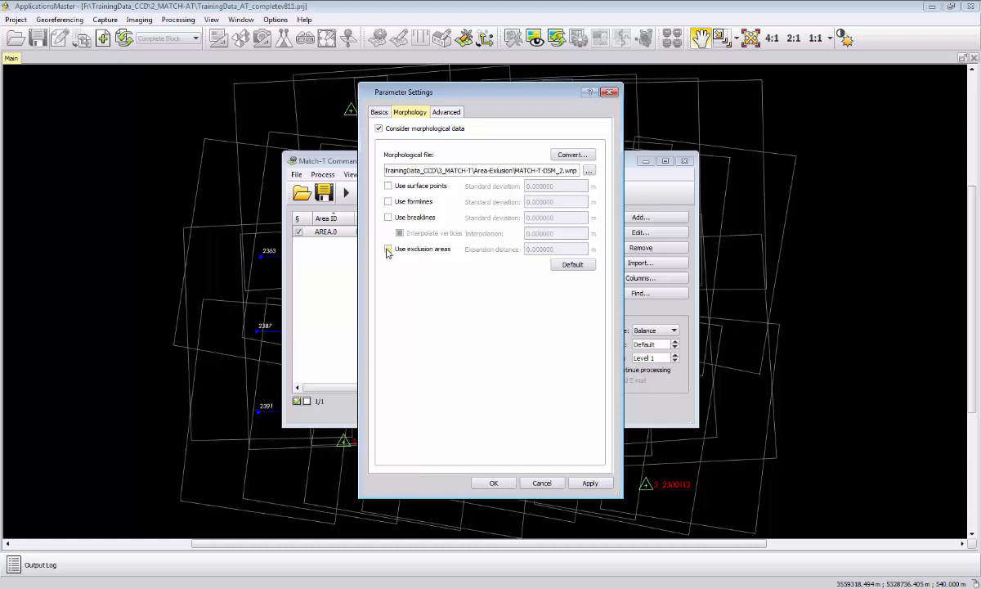
# Enable Use exclusion areas for AREA.0 and confirm its parameter settings
pyautogui.click(388, 249)
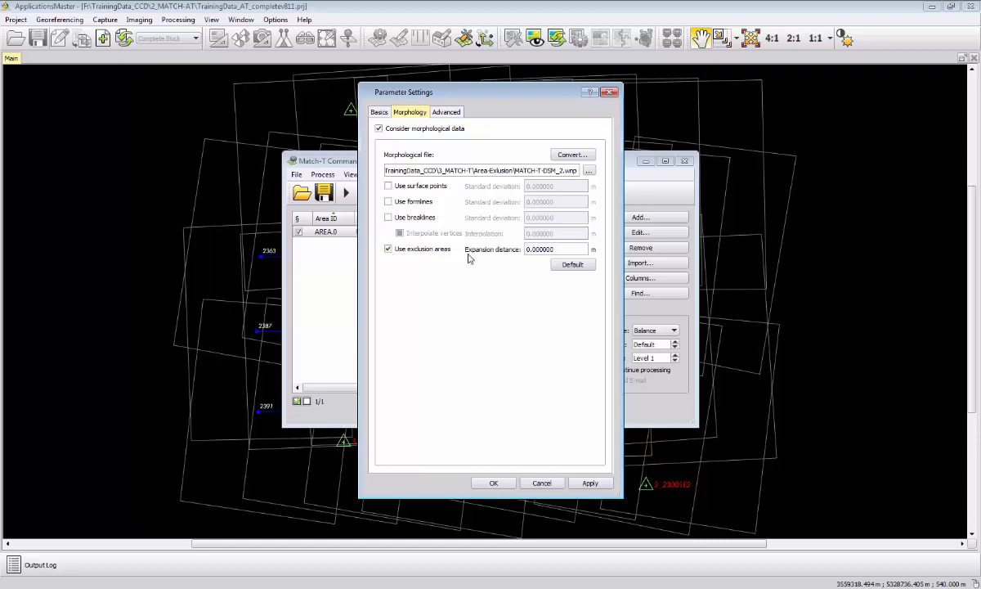
pyautogui.moveTo(465, 284)
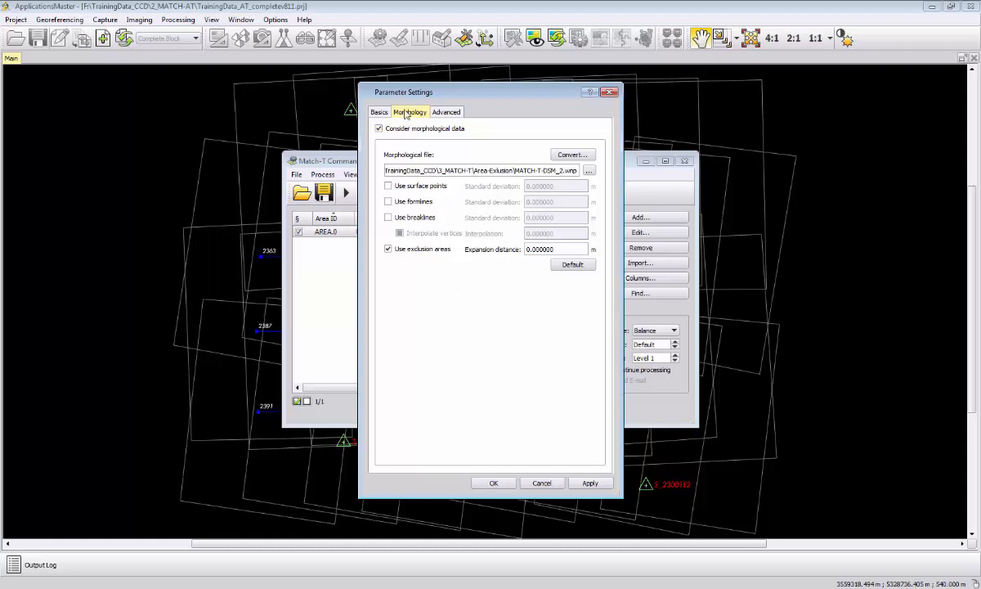
pyautogui.click(378, 112)
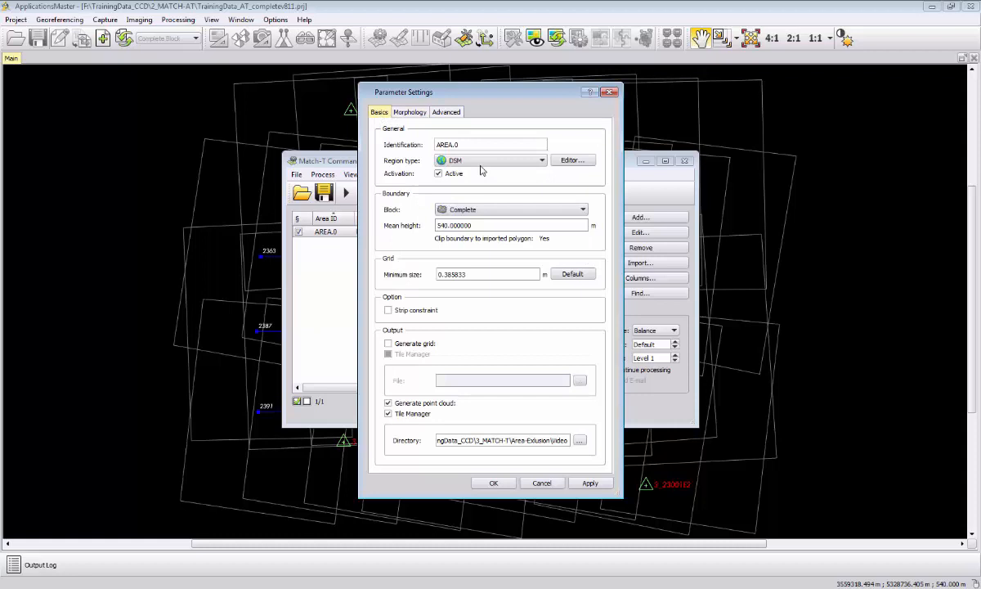
pyautogui.moveTo(490, 417)
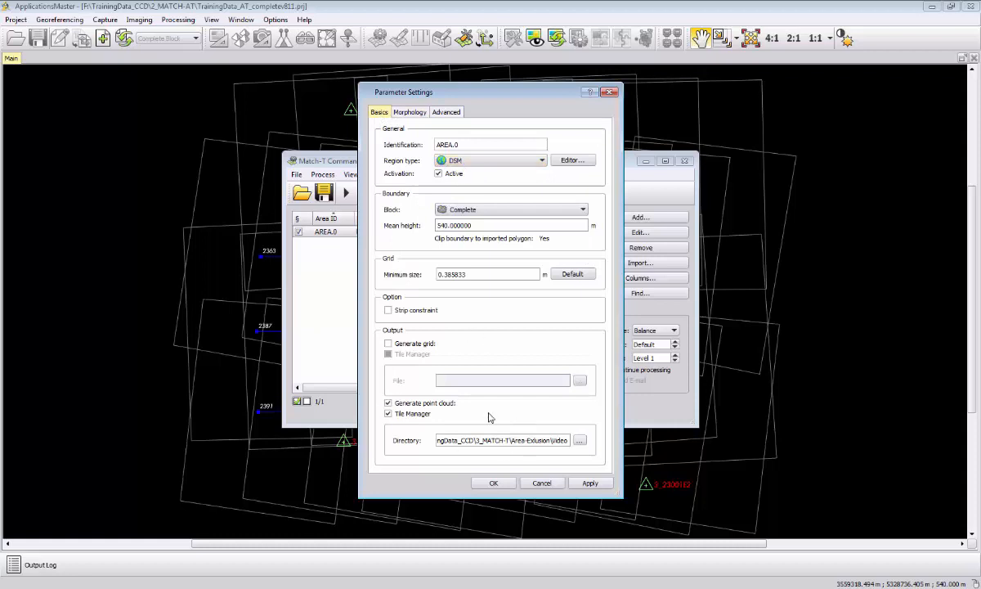
pyautogui.click(409, 112)
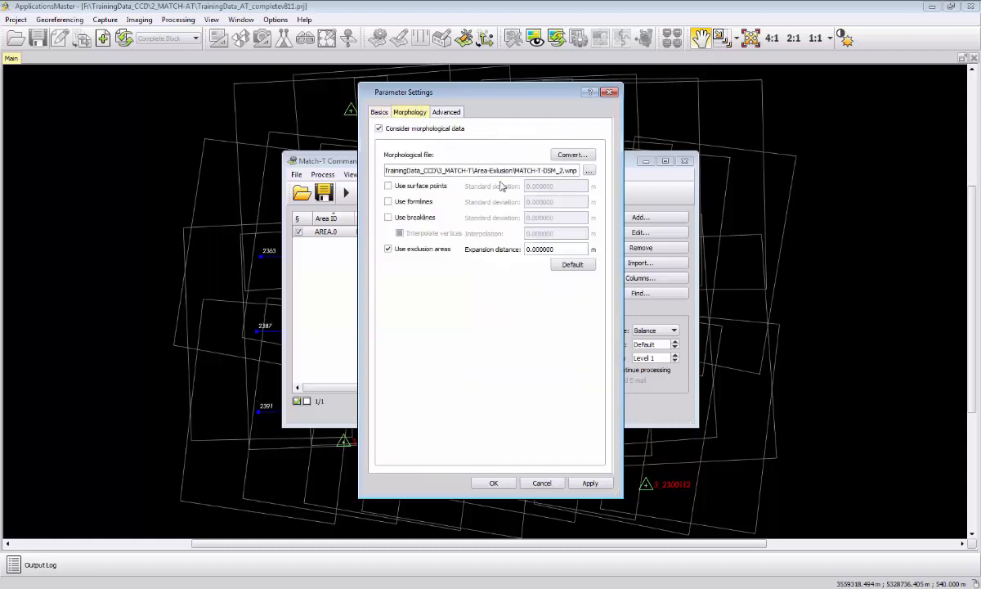
pyautogui.click(493, 483)
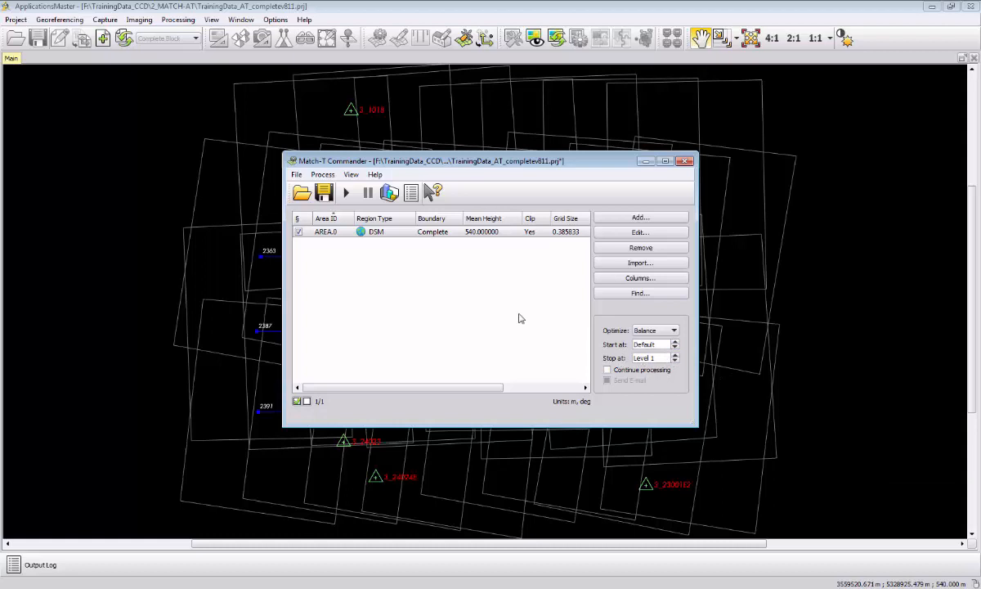
# Save changes and compute AREA.0's DSM (196 patches), then close Match-T Commander
pyautogui.click(346, 193)
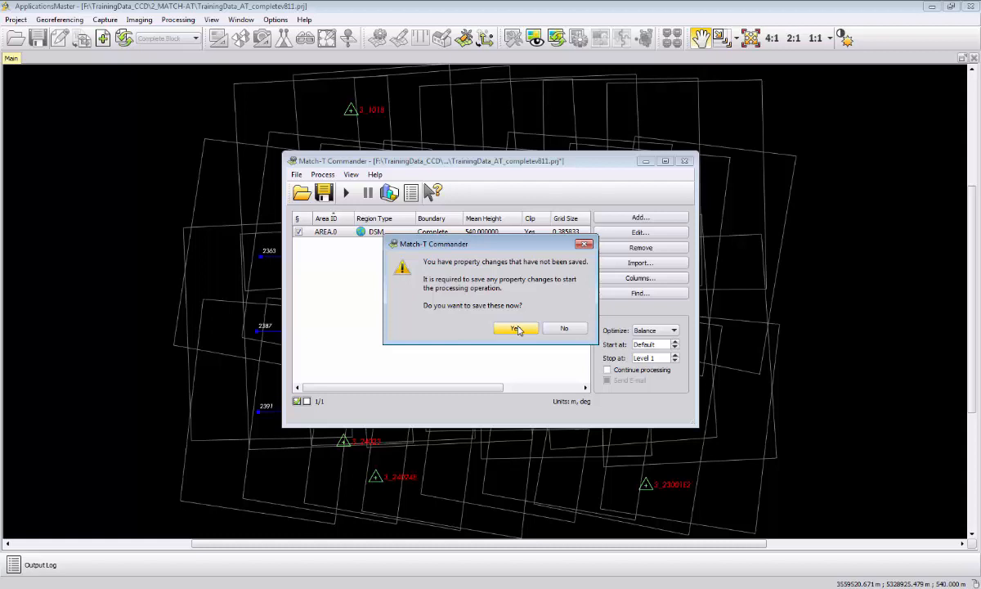
pyautogui.click(513, 328)
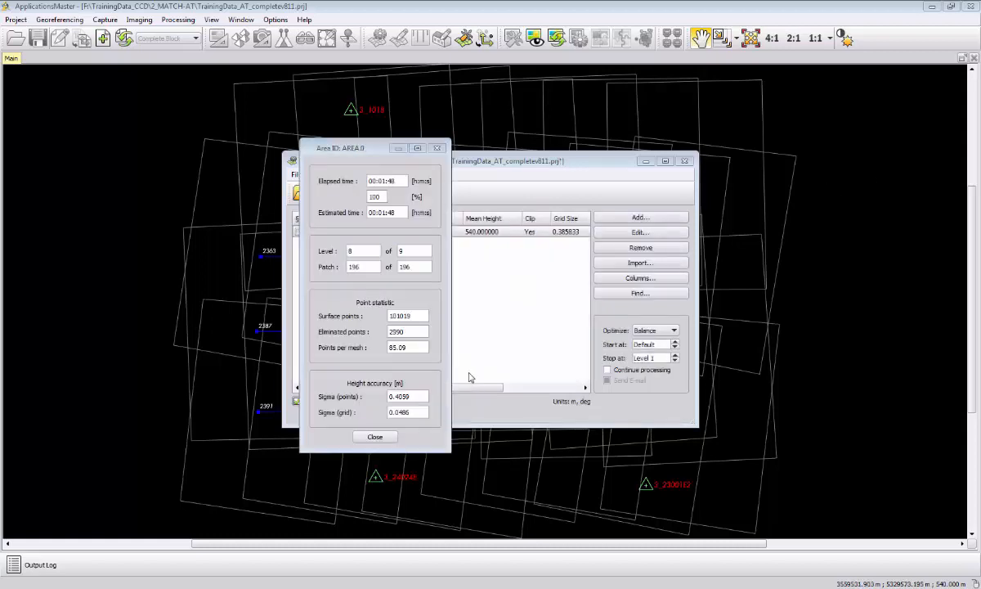
pyautogui.click(374, 436)
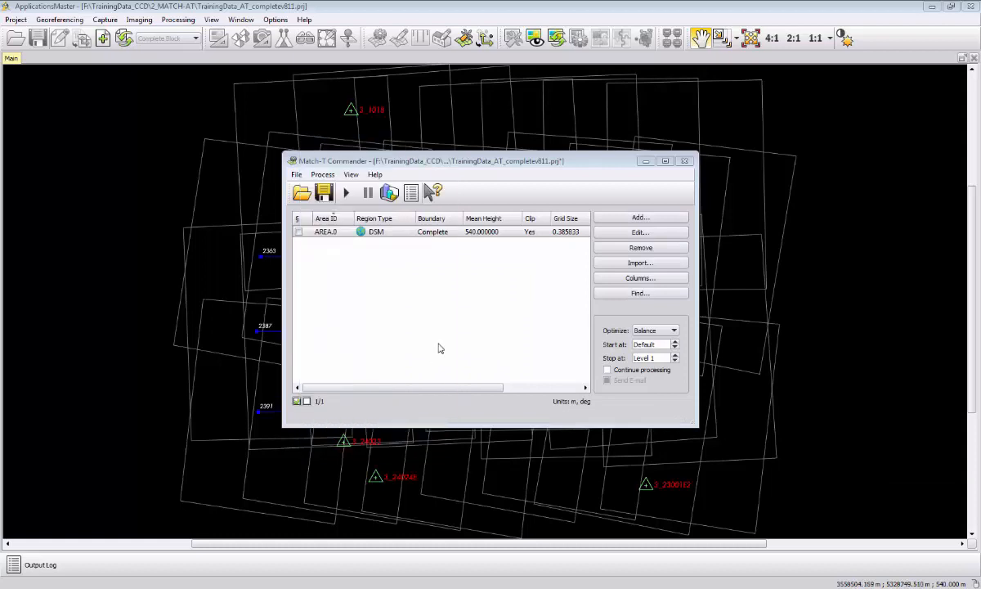
pyautogui.click(297, 174)
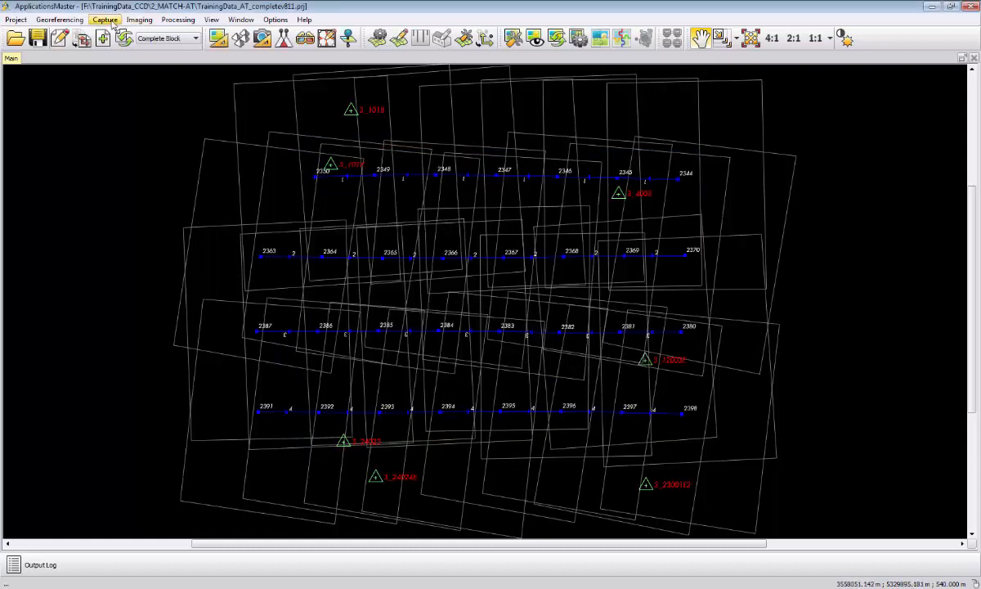
# Load AREA.0_10.tpix.shp from Area-Exlusion\Video as a Tile Manager file in DTMaster
pyautogui.click(105, 20)
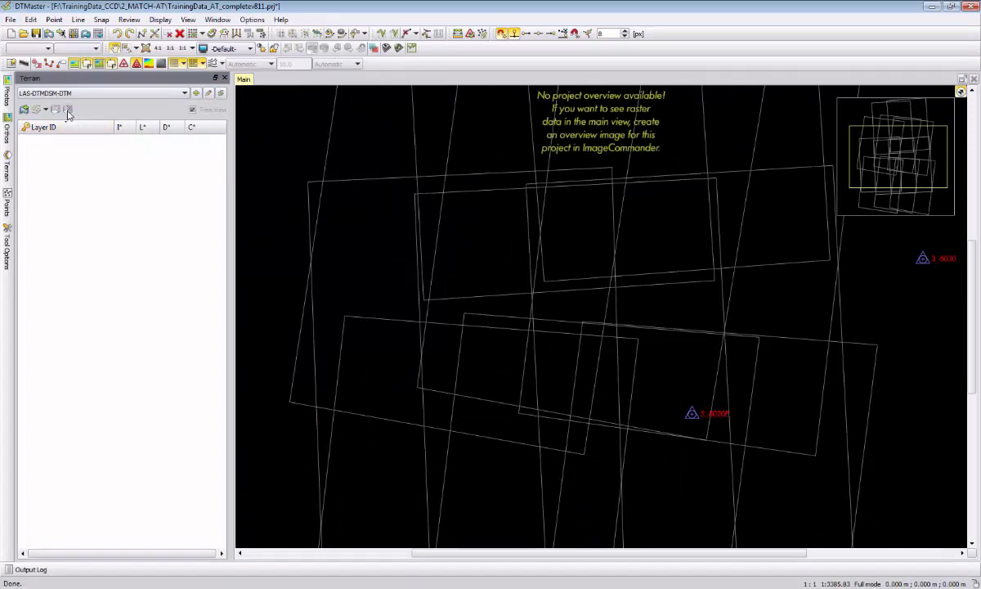
pyautogui.click(11, 19)
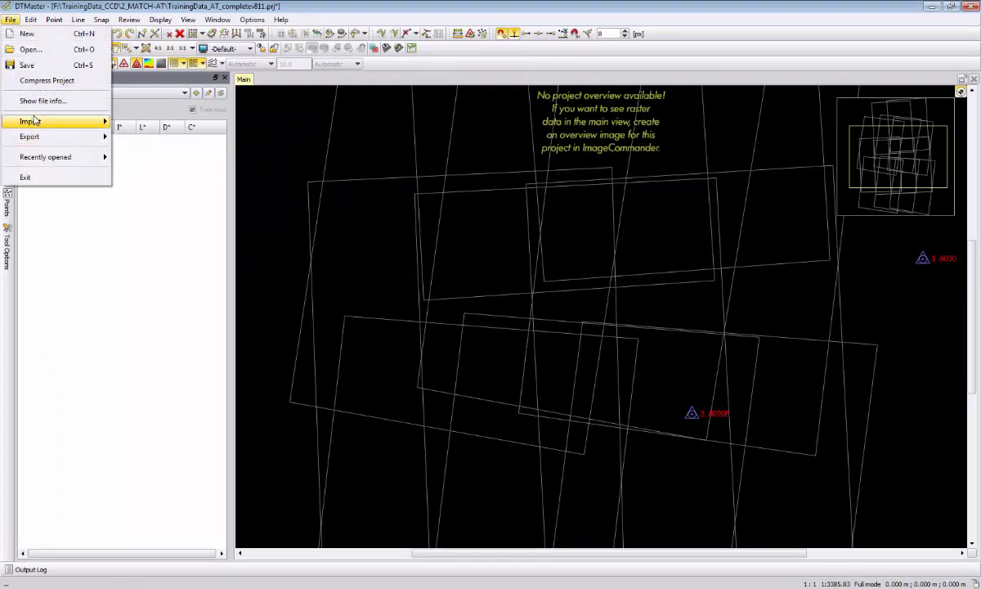
pyautogui.click(28, 121)
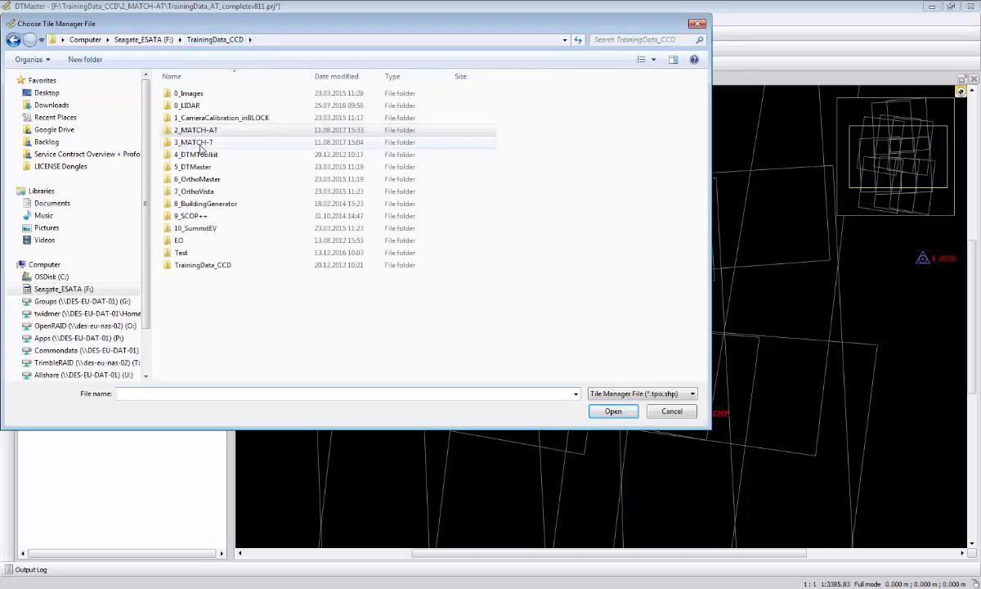
pyautogui.doubleClick(194, 142)
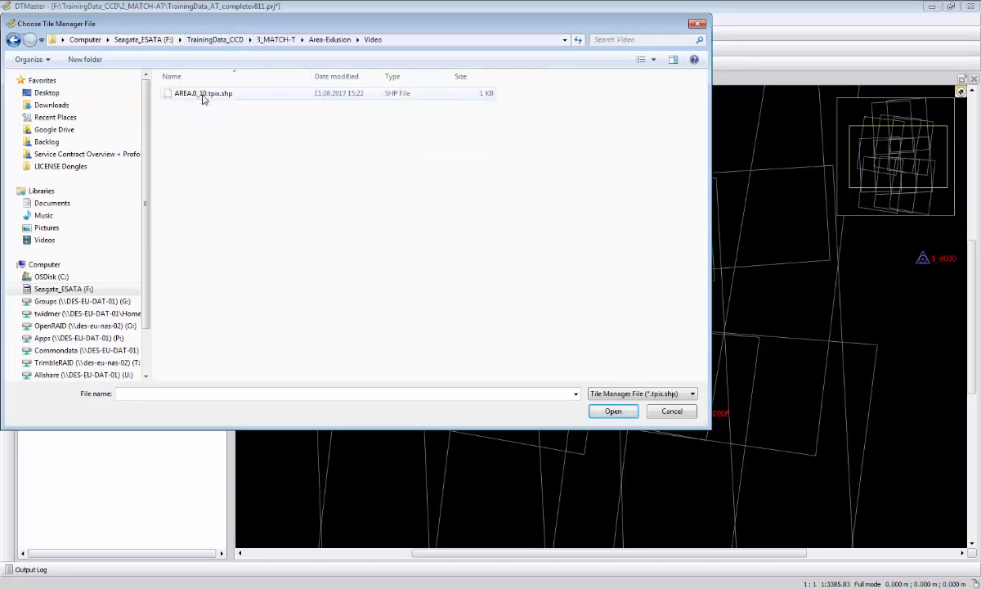
pyautogui.click(613, 411)
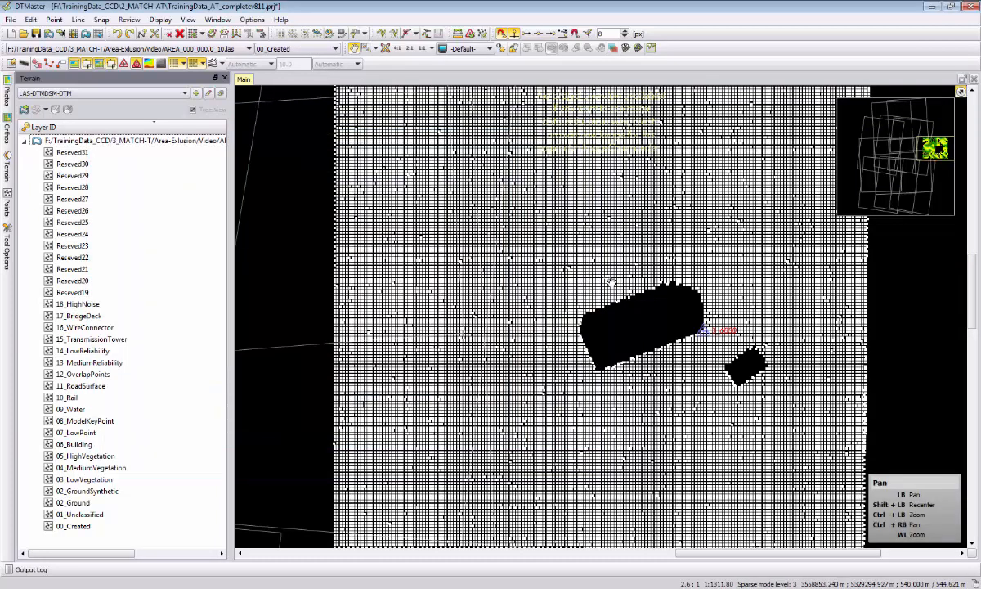
# Import MATCH-T-DSM_2.dxf as DXF vector data with its AREA and EXCLUSION layers
pyautogui.click(10, 19)
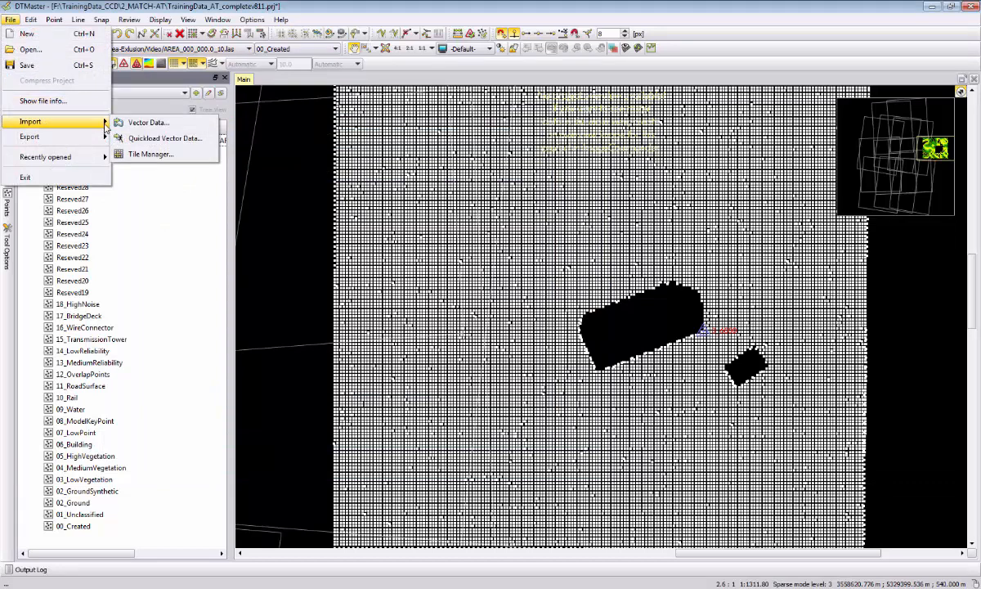
pyautogui.click(148, 122)
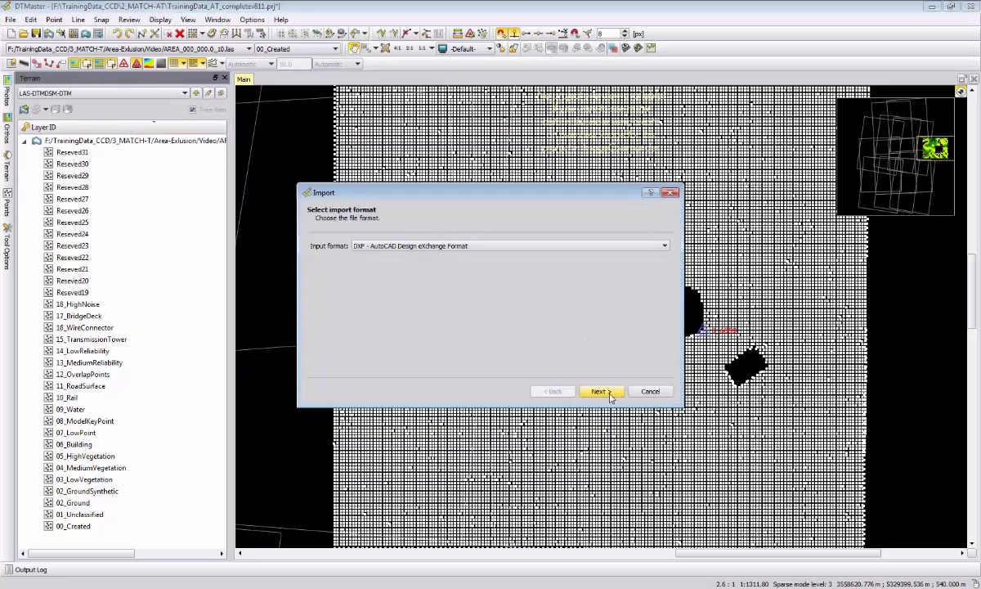
pyautogui.click(601, 391)
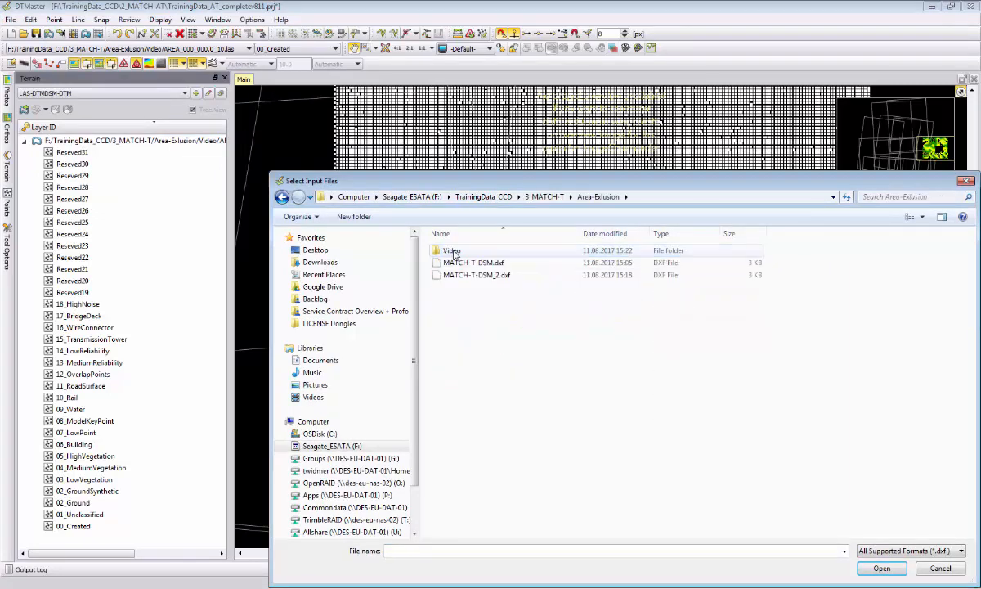
pyautogui.click(881, 568)
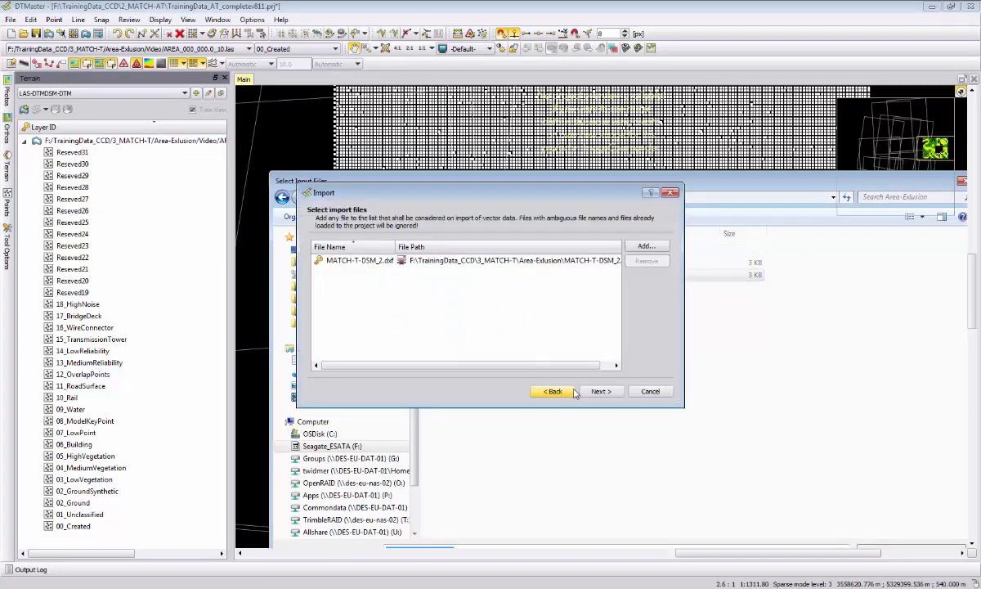
pyautogui.click(601, 391)
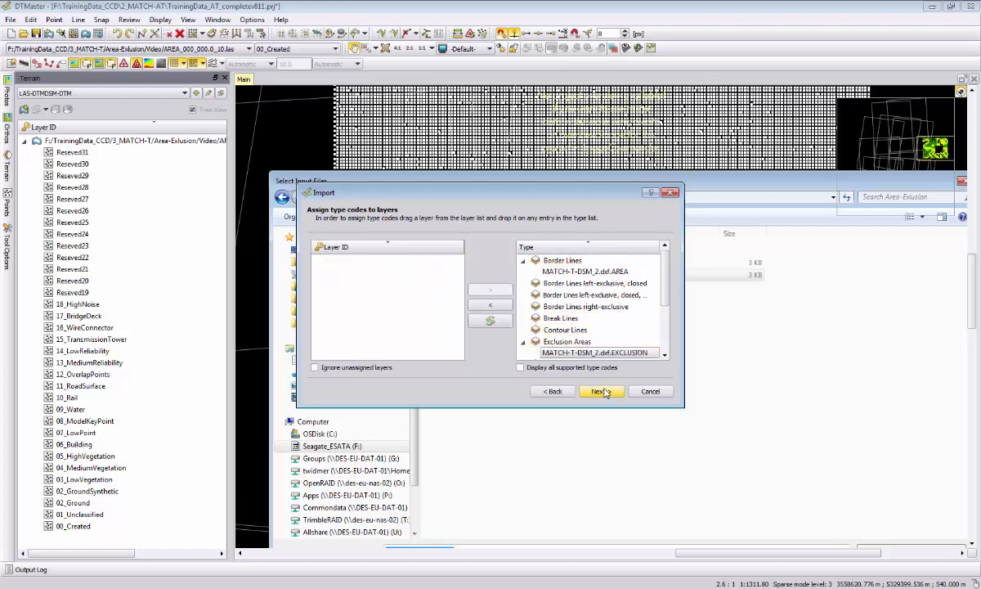
pyautogui.click(599, 391)
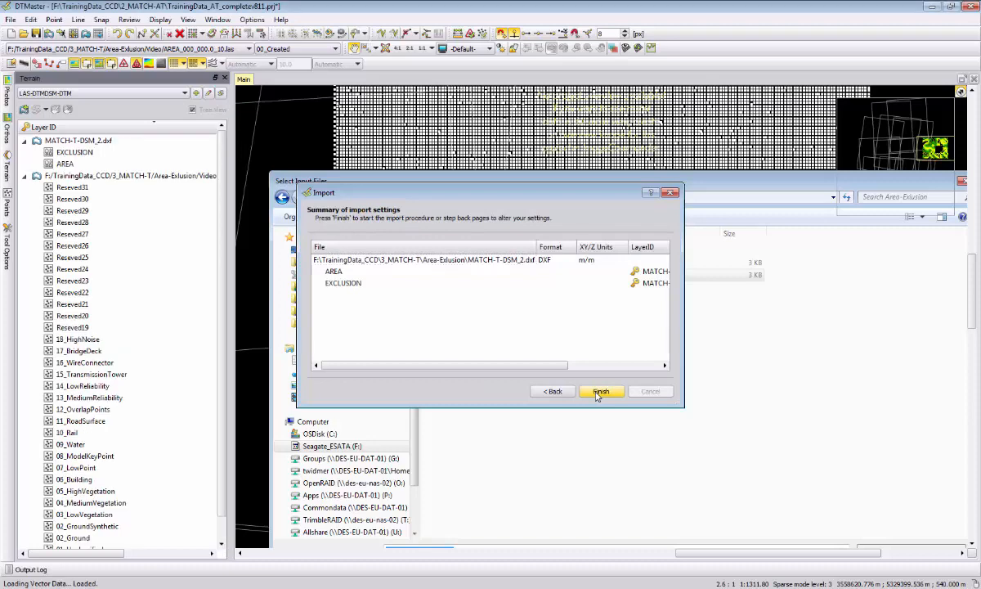
pyautogui.click(600, 391)
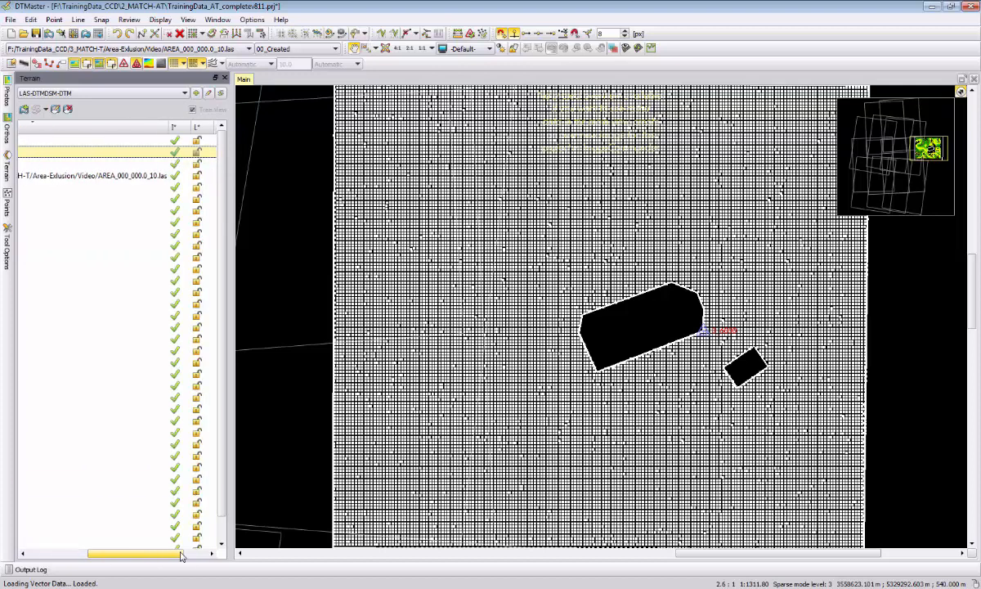
# Enable the AREA and EXCLUSION layers and zoom to check the colored outlines
pyautogui.click(209, 153)
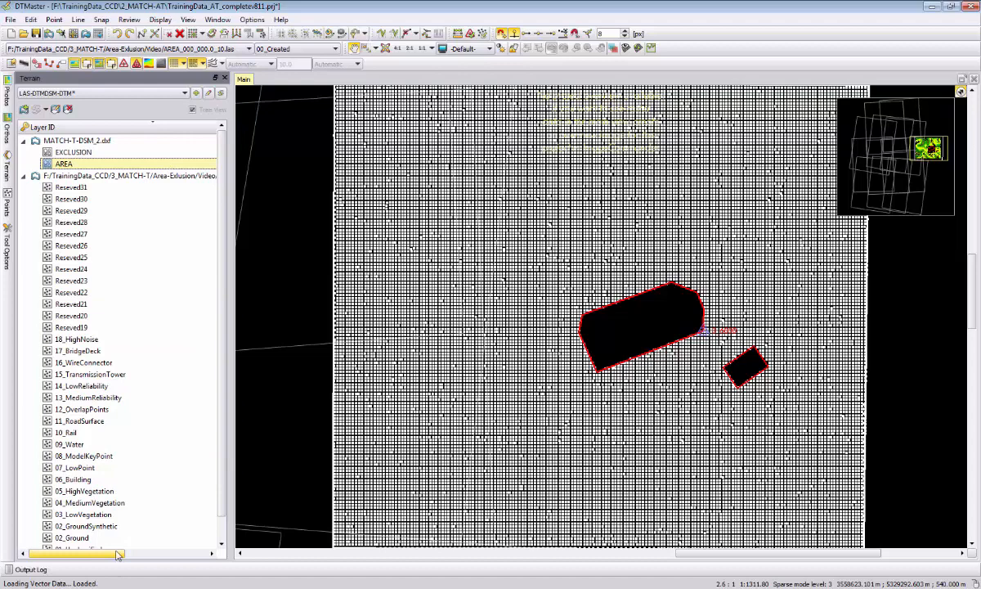
pyautogui.click(205, 164)
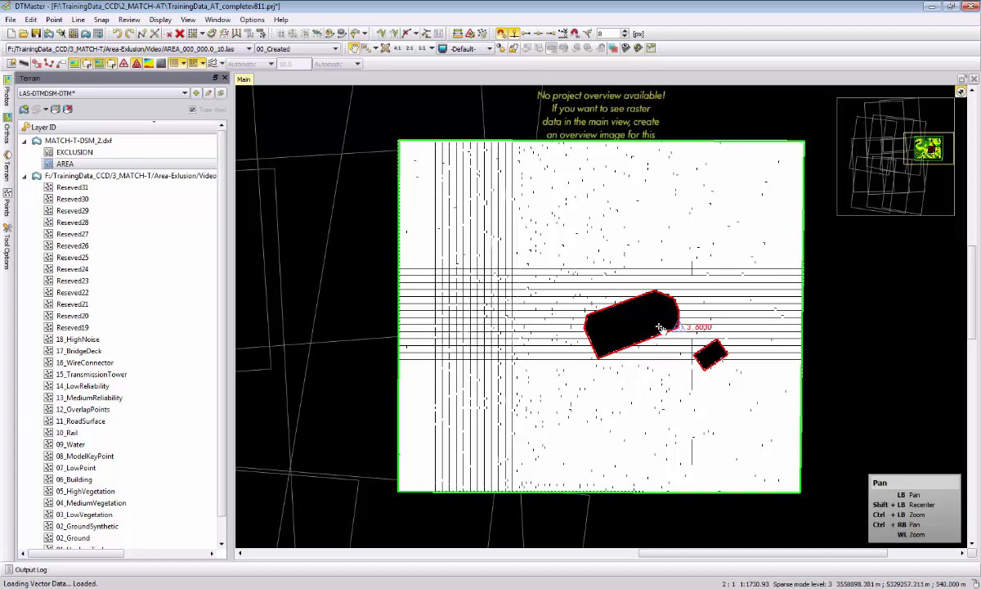
pyautogui.scroll(3)
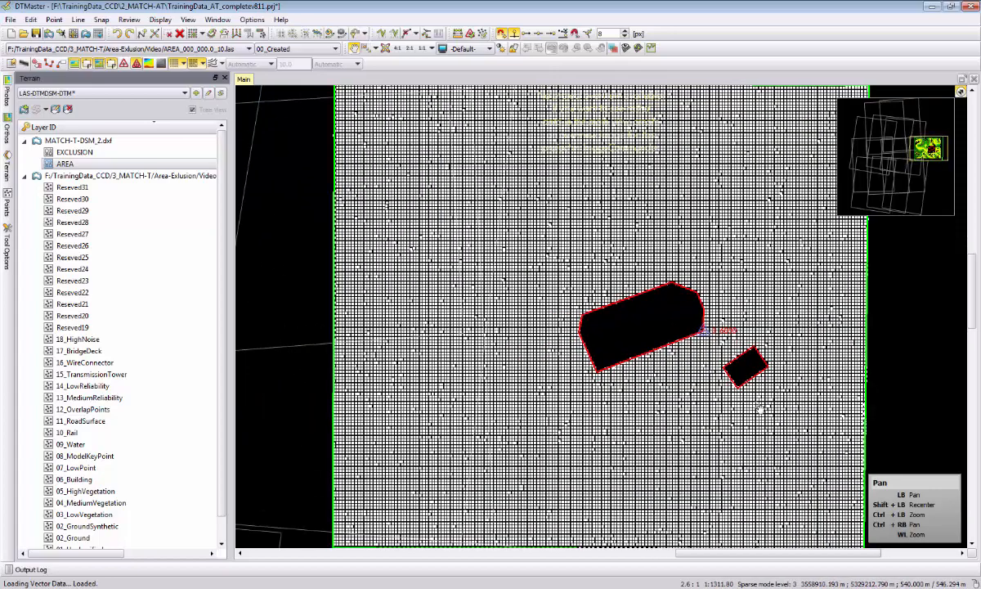